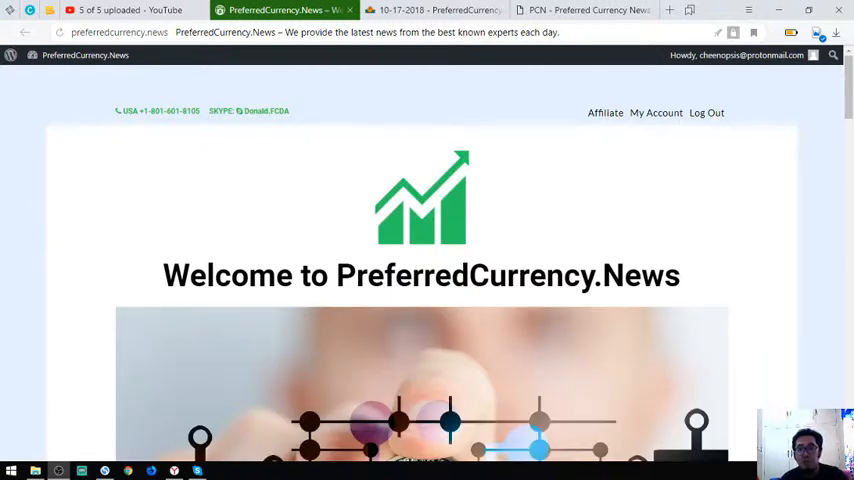
Scroll down through the PreferredCurrency.News page toward the affiliate section.
{"action": "left_click", "coordinate": [136, 32]}
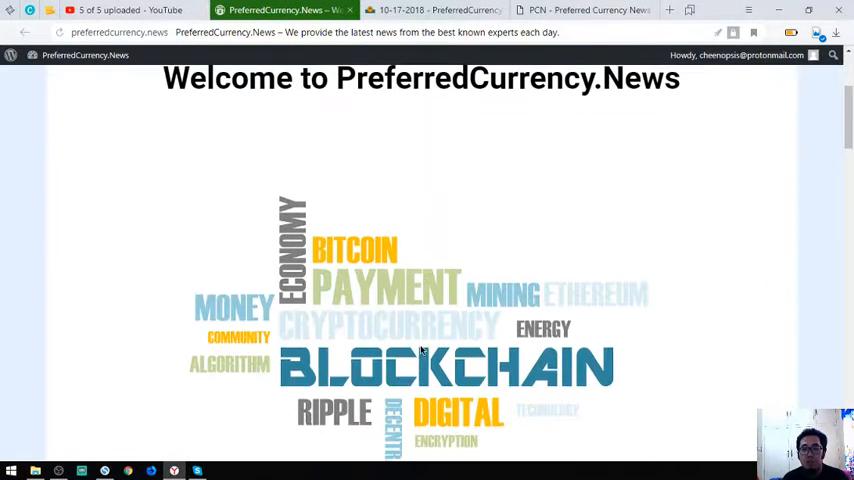
{"action": "scroll", "scroll_direction": "down", "scroll_amount": 3}
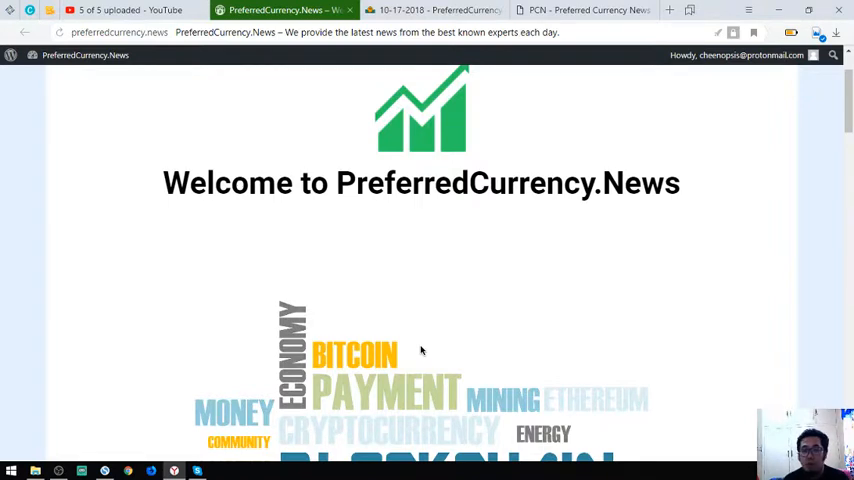
{"action": "scroll", "scroll_direction": "down", "scroll_amount": 3}
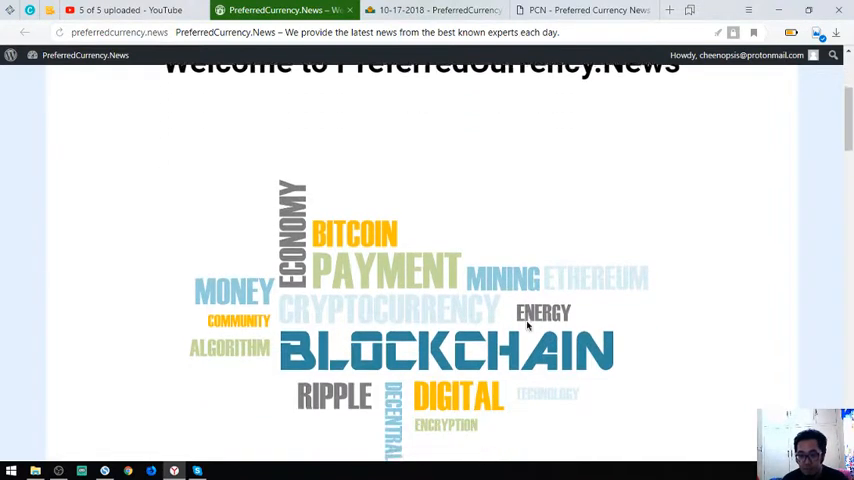
{"action": "scroll", "scroll_direction": "down", "scroll_amount": 3}
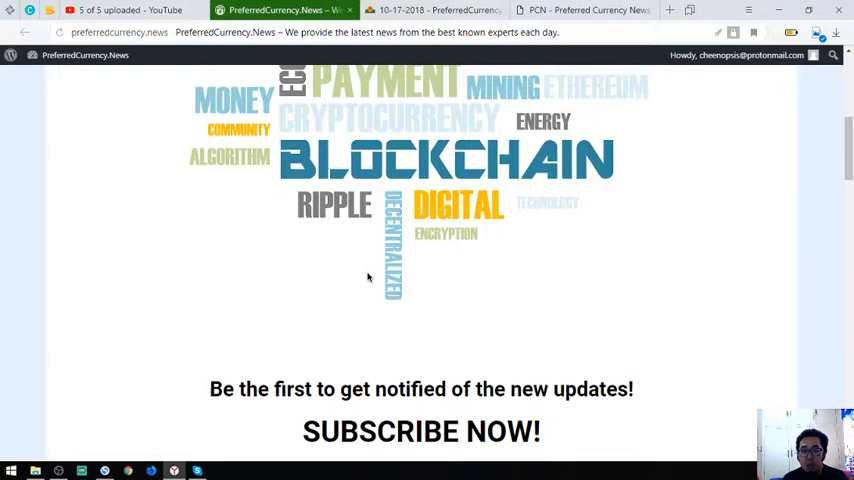
{"action": "scroll", "scroll_direction": "down", "scroll_amount": 3}
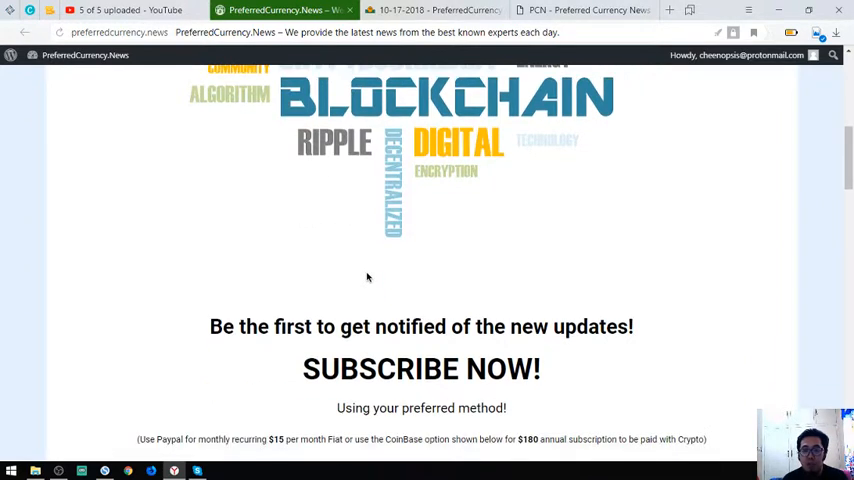
{"action": "scroll", "scroll_direction": "down", "scroll_amount": 3}
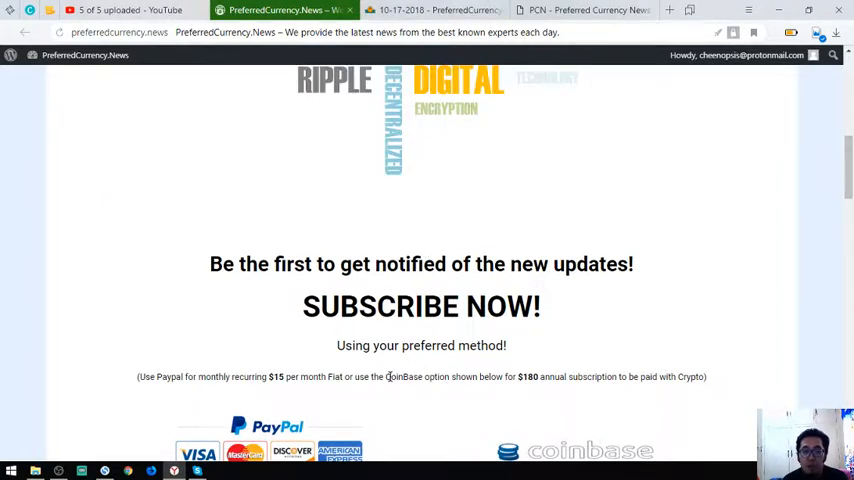
{"action": "scroll", "scroll_direction": "down", "scroll_amount": 3}
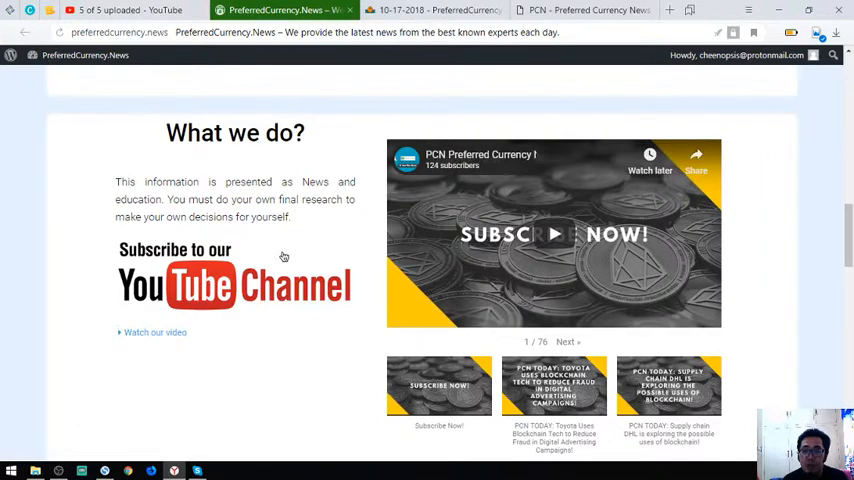
{"action": "scroll", "scroll_direction": "down", "scroll_amount": 3}
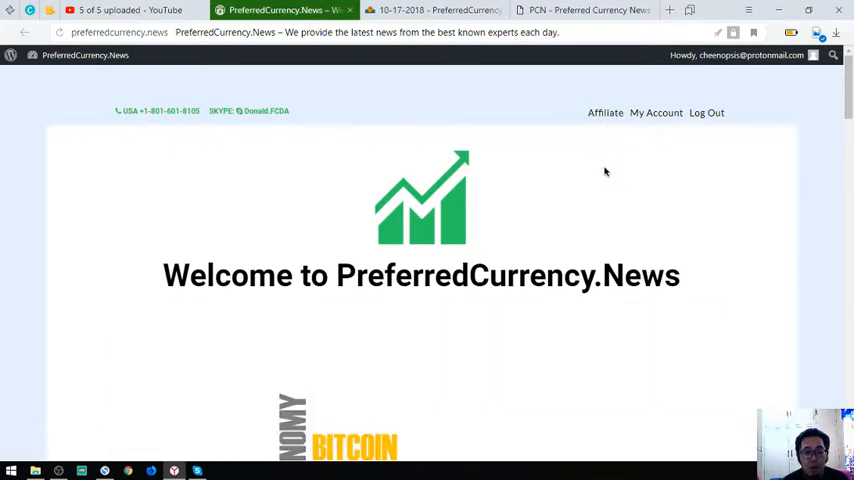
{"action": "mouse_move", "coordinate": [604, 116]}
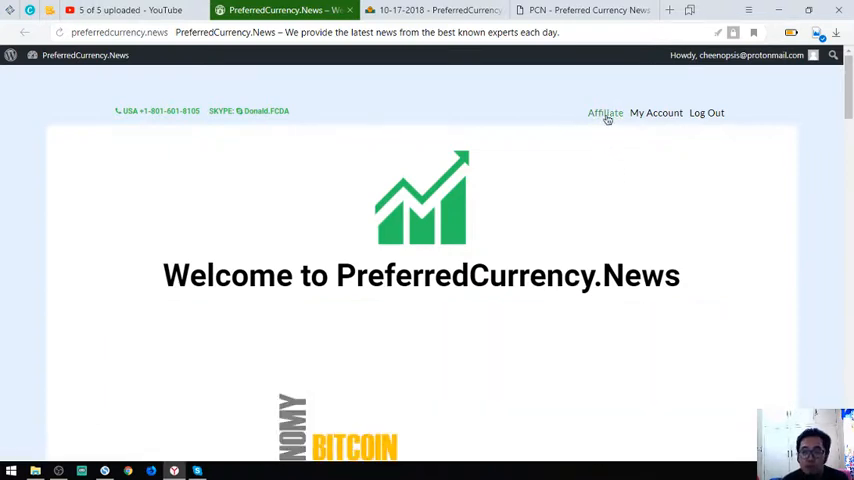
{"action": "mouse_move", "coordinate": [604, 112]}
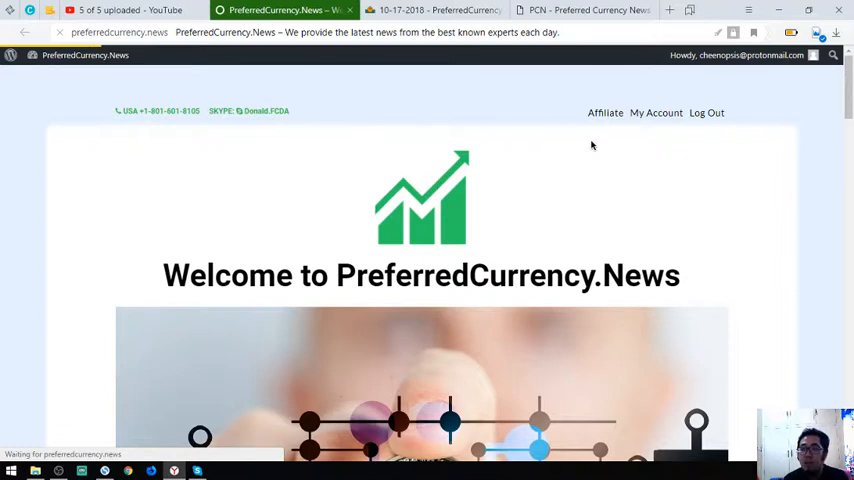
Bring up the affiliate area's Creatives page and select the personal affiliate link address.
{"action": "left_click", "coordinate": [604, 112]}
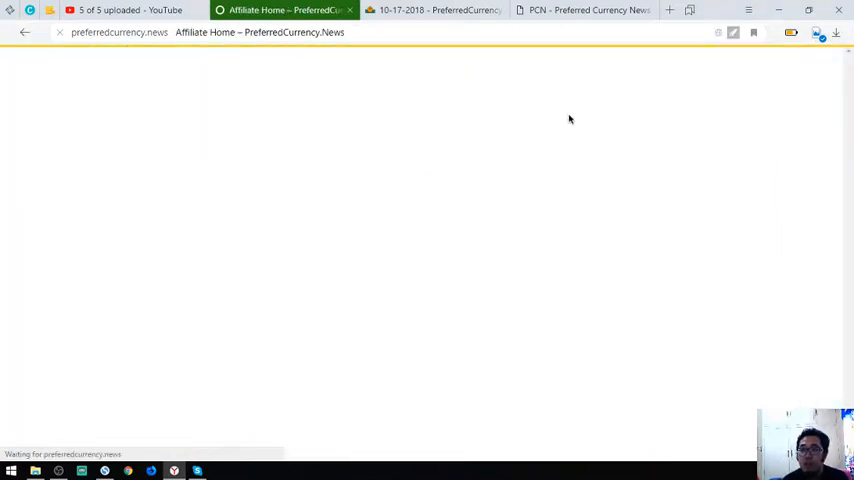
{"action": "mouse_move", "coordinate": [304, 152]}
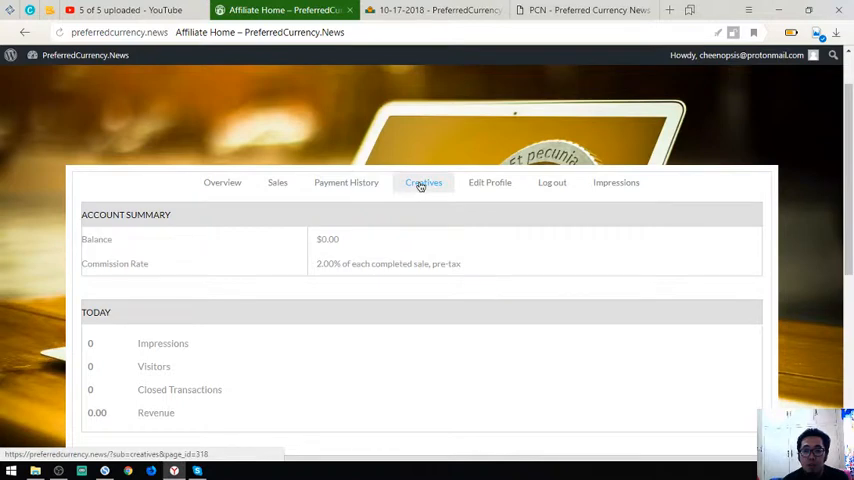
{"action": "left_click", "coordinate": [424, 182]}
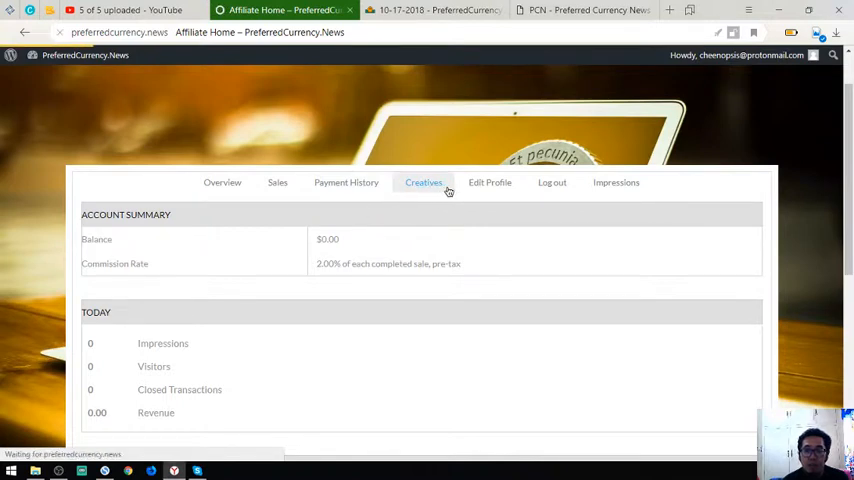
{"action": "left_click", "coordinate": [424, 182]}
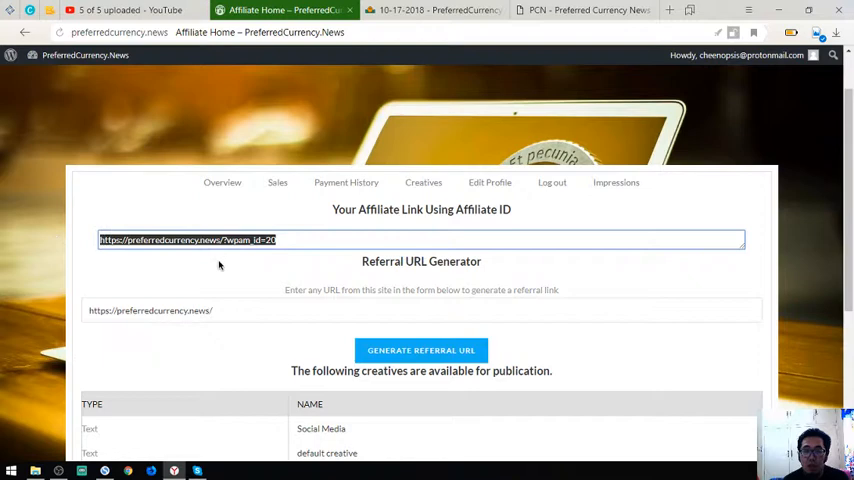
{"action": "double_click", "coordinate": [160, 240]}
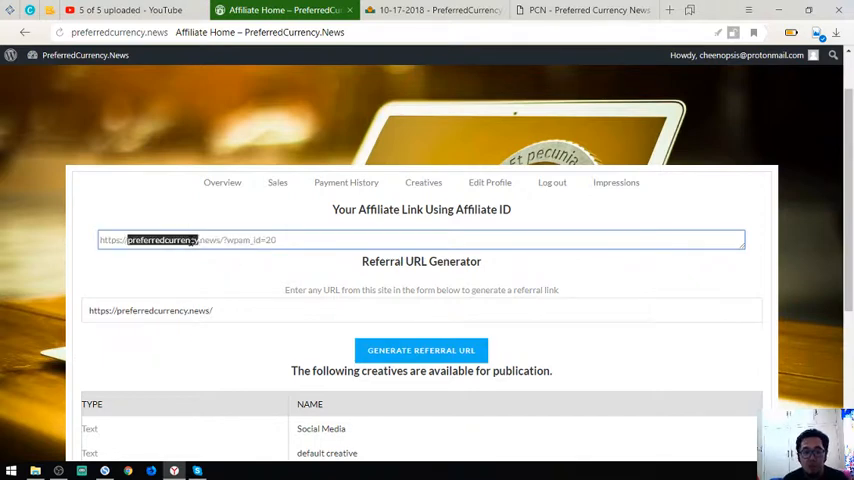
{"action": "mouse_move", "coordinate": [278, 184]}
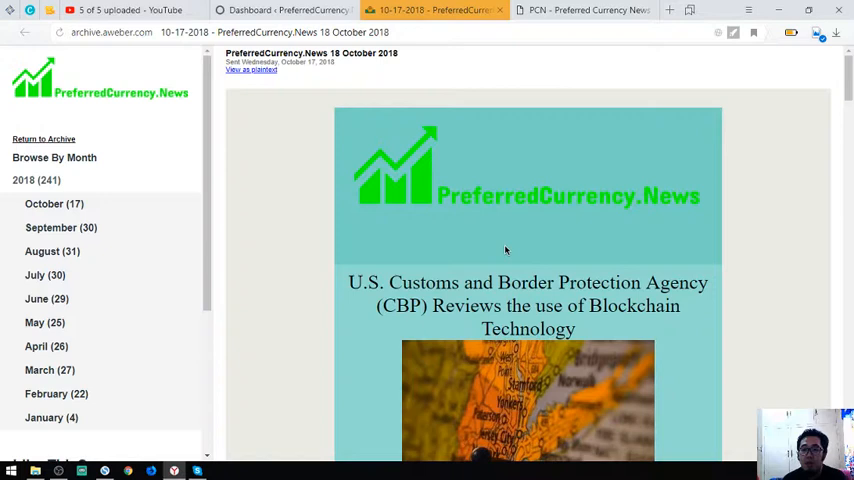
Scroll the 18 October 2018 newsletter past its CBP blockchain, Toyota and NEM Melbourne stories.
{"action": "scroll", "scroll_direction": "down", "scroll_amount": 3}
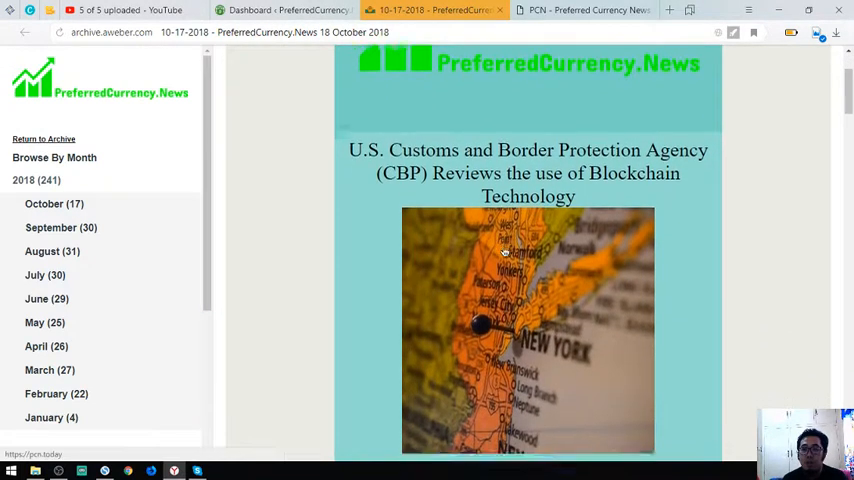
{"action": "scroll", "scroll_direction": "down", "scroll_amount": 3}
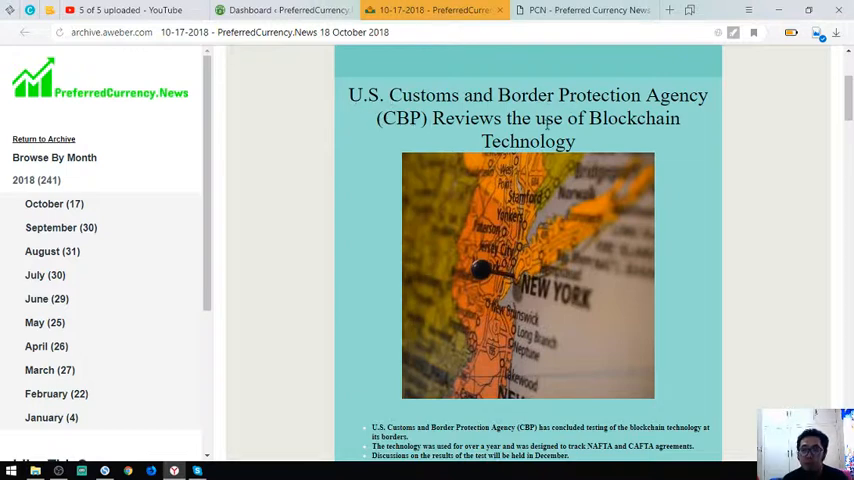
{"action": "scroll", "scroll_direction": "down", "scroll_amount": 3}
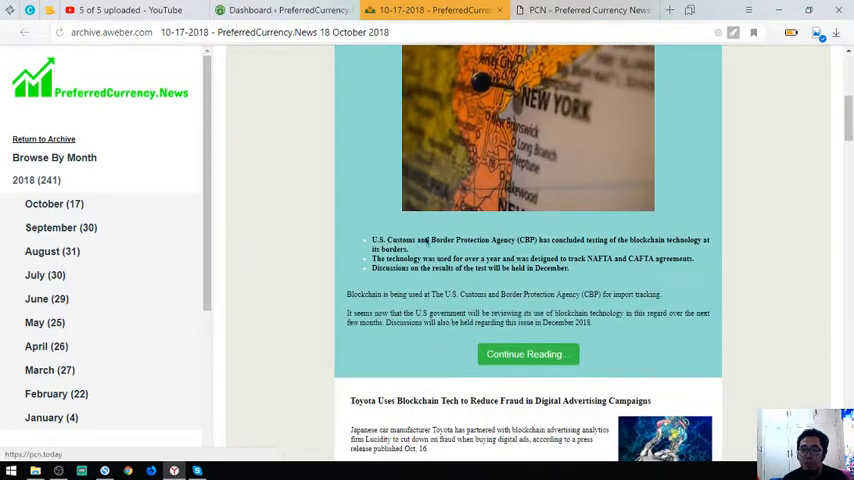
{"action": "scroll", "scroll_direction": "down", "scroll_amount": 3}
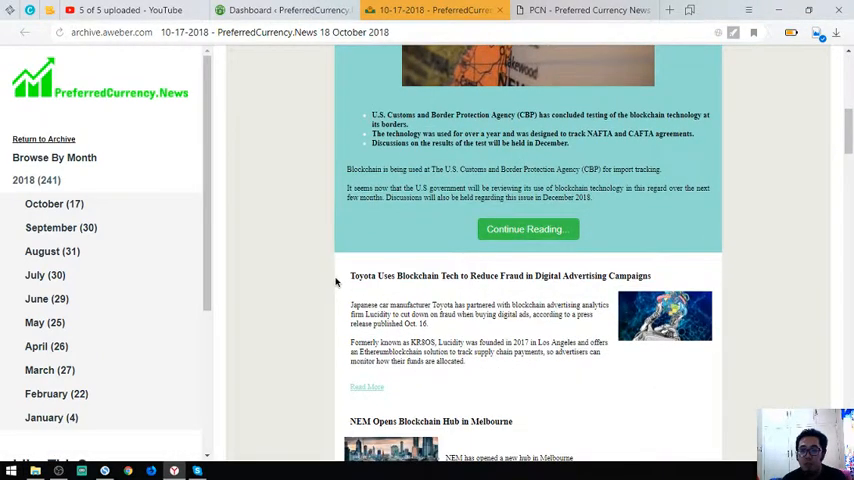
{"action": "scroll", "scroll_direction": "down", "scroll_amount": 3}
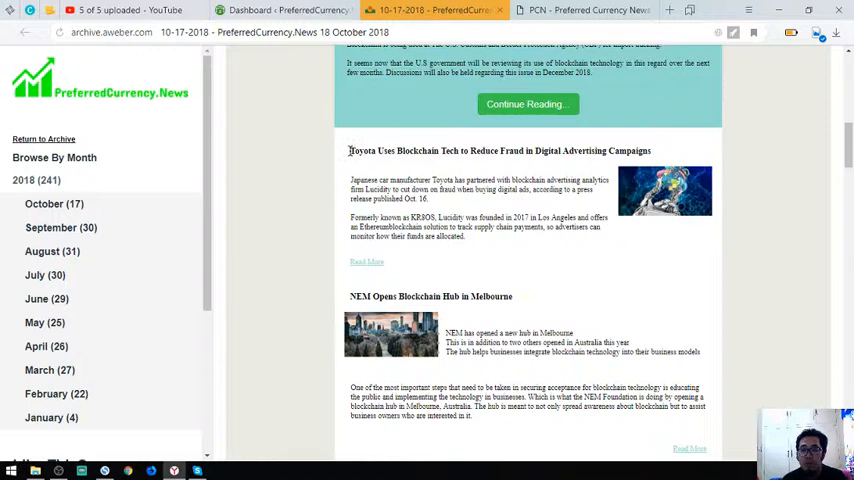
{"action": "mouse_move", "coordinate": [520, 164]}
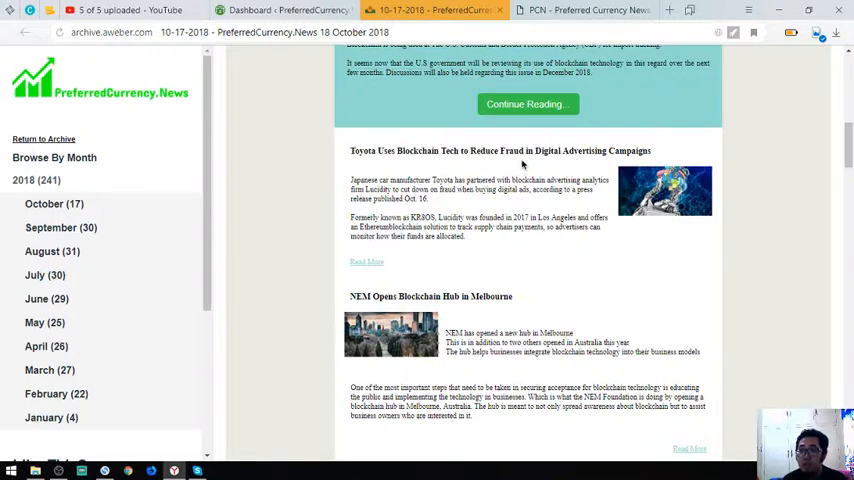
{"action": "mouse_move", "coordinate": [438, 284]}
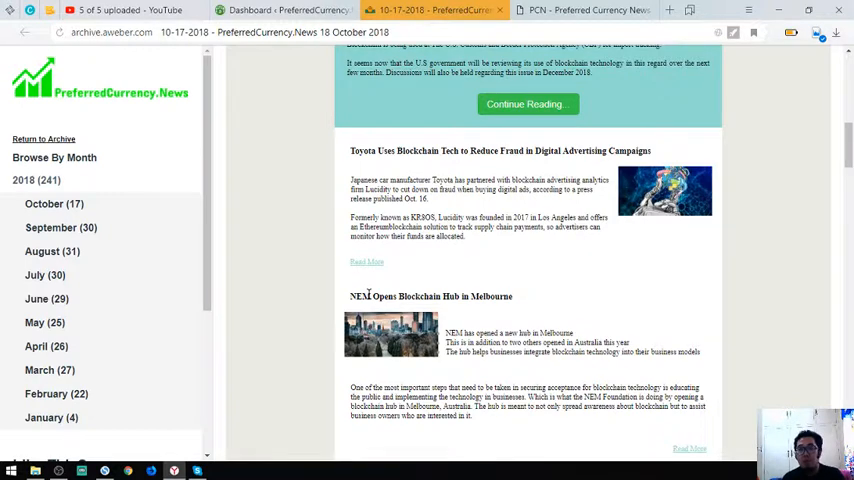
{"action": "mouse_move", "coordinate": [424, 216]}
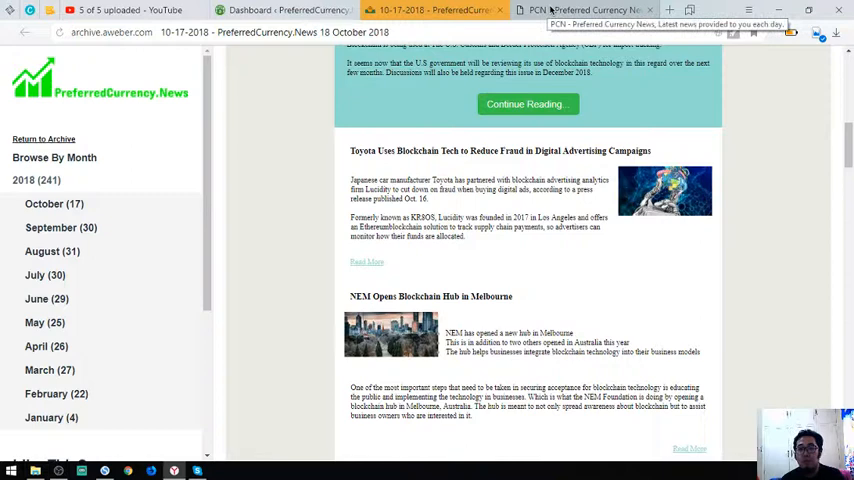
{"action": "left_click", "coordinate": [584, 10]}
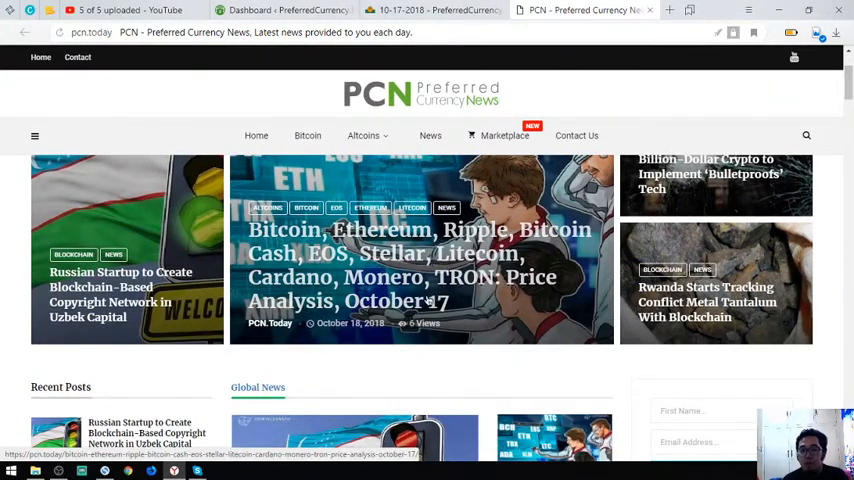
{"action": "scroll", "scroll_direction": "down", "scroll_amount": 3}
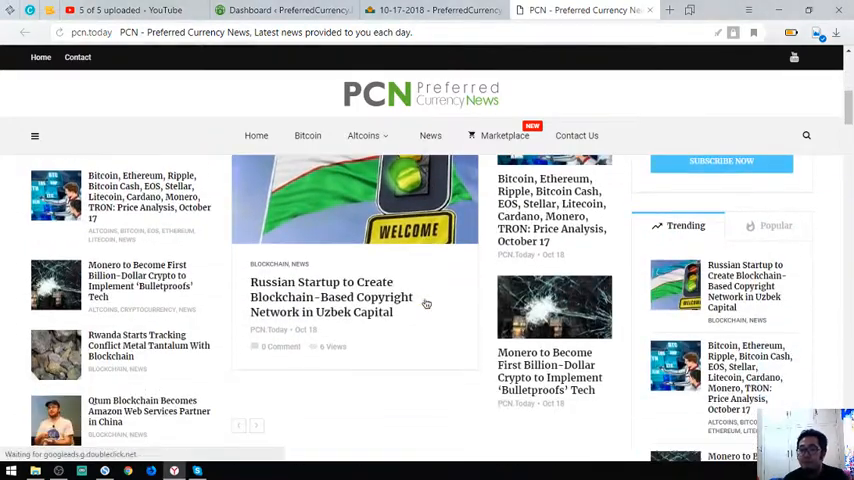
{"action": "scroll", "scroll_direction": "down", "scroll_amount": 3}
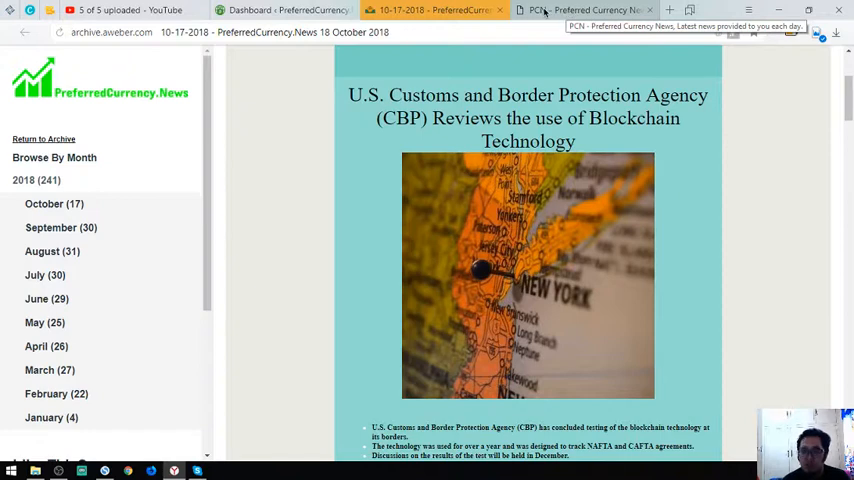
Browse the pcn.today homepage down to its popular posts, then return to the October 18 newsletter tab.
{"action": "left_click", "coordinate": [580, 10]}
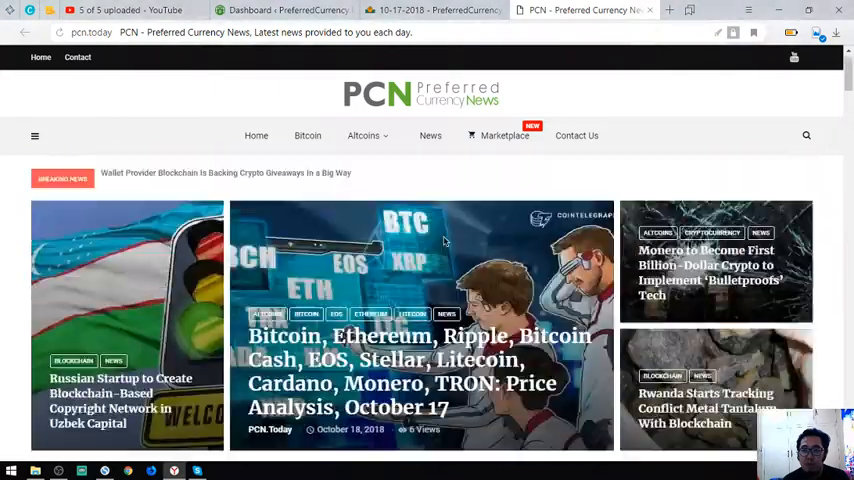
{"action": "left_click", "coordinate": [430, 10]}
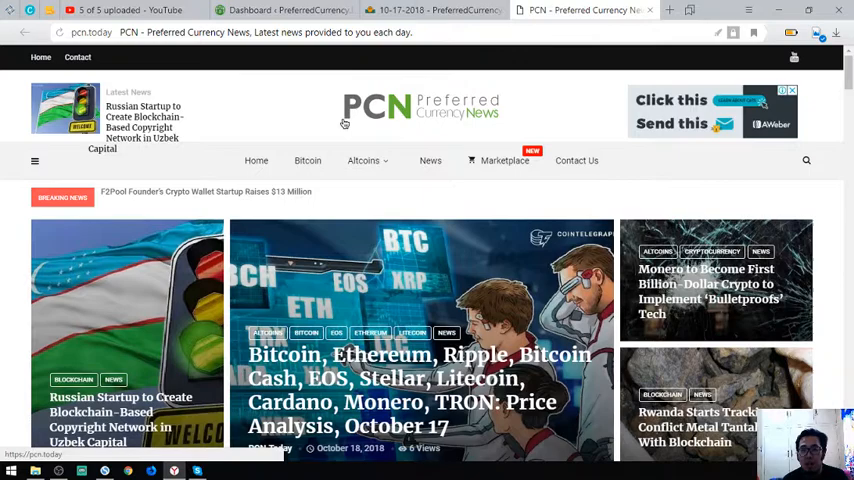
{"action": "scroll", "scroll_direction": "down", "scroll_amount": 3}
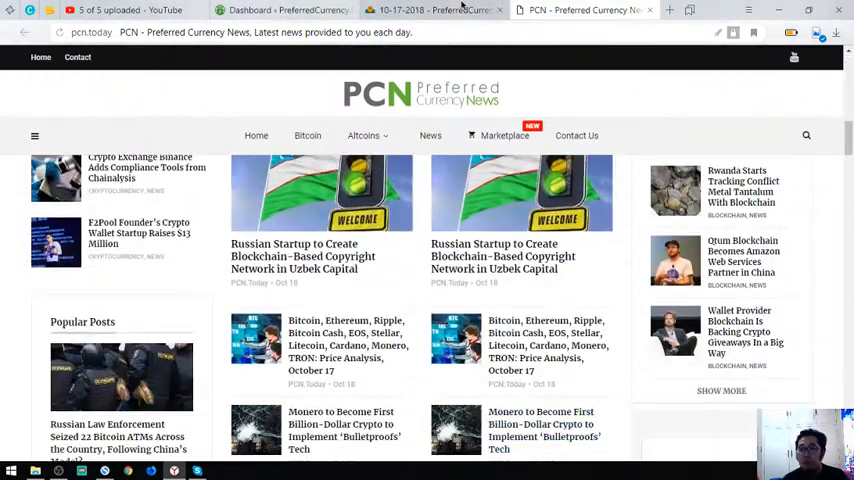
{"action": "mouse_move", "coordinate": [440, 28]}
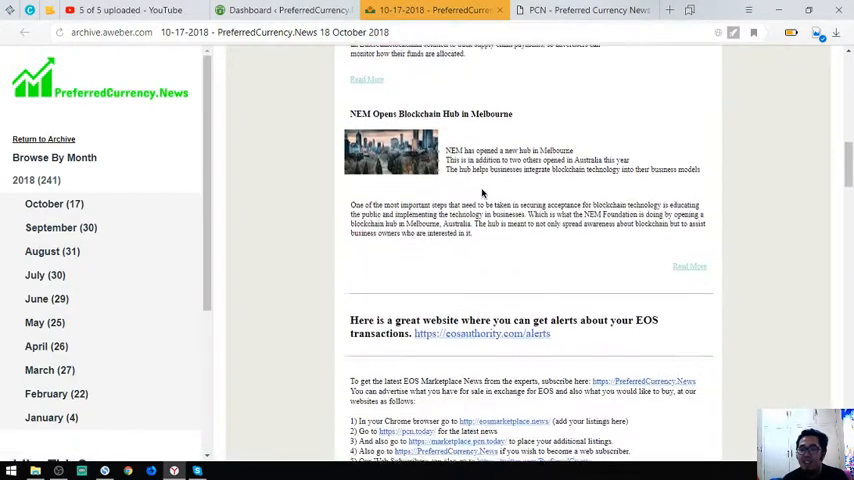
{"action": "left_click", "coordinate": [582, 10]}
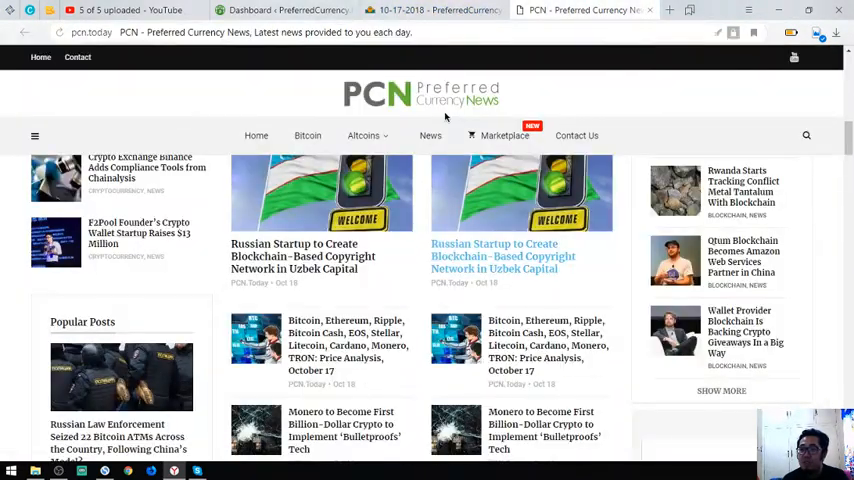
{"action": "left_click", "coordinate": [432, 10]}
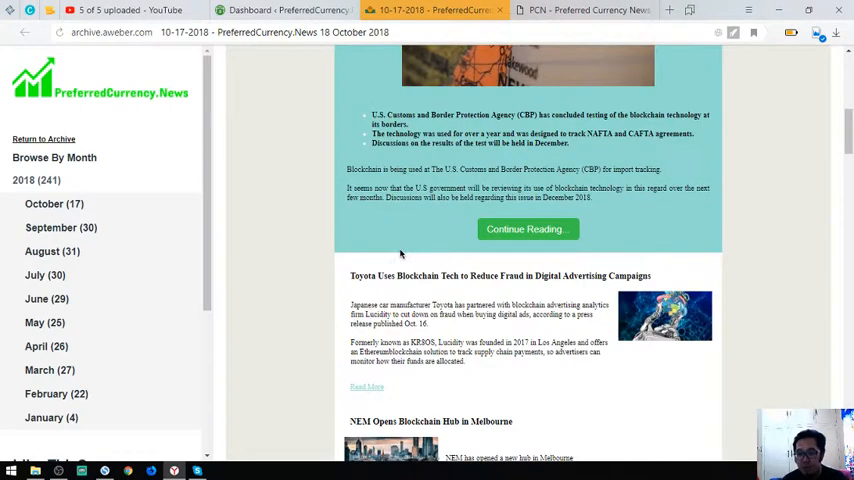
{"action": "scroll", "scroll_direction": "down", "scroll_amount": 3}
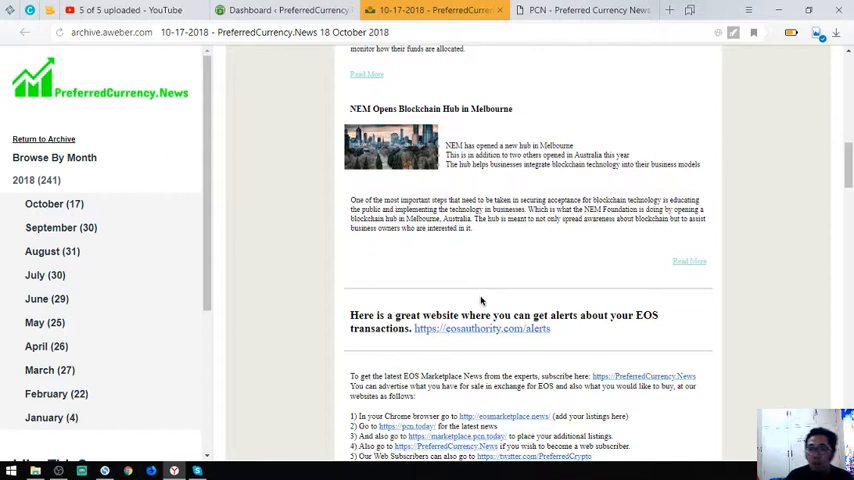
{"action": "mouse_move", "coordinate": [356, 324]}
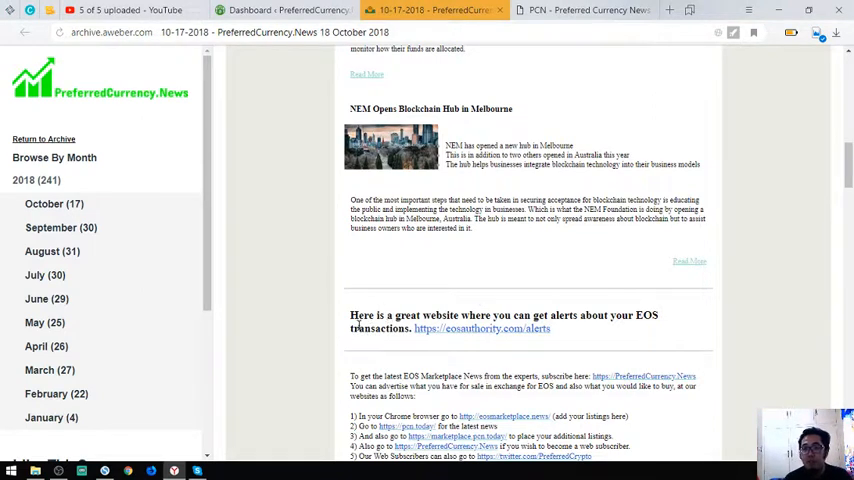
{"action": "mouse_move", "coordinate": [482, 328]}
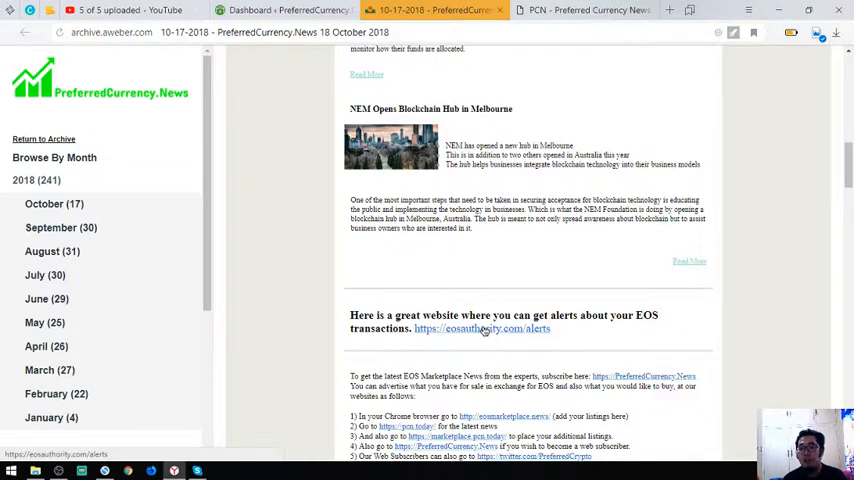
{"action": "scroll", "scroll_direction": "down", "scroll_amount": 3}
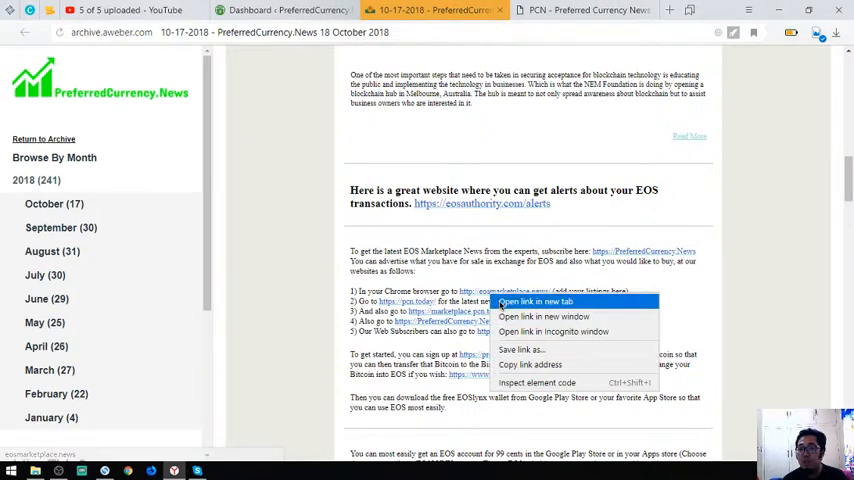
Open the newsletter's eosmarketplace.news free listings spreadsheet in a new tab.
{"action": "left_click", "coordinate": [536, 300]}
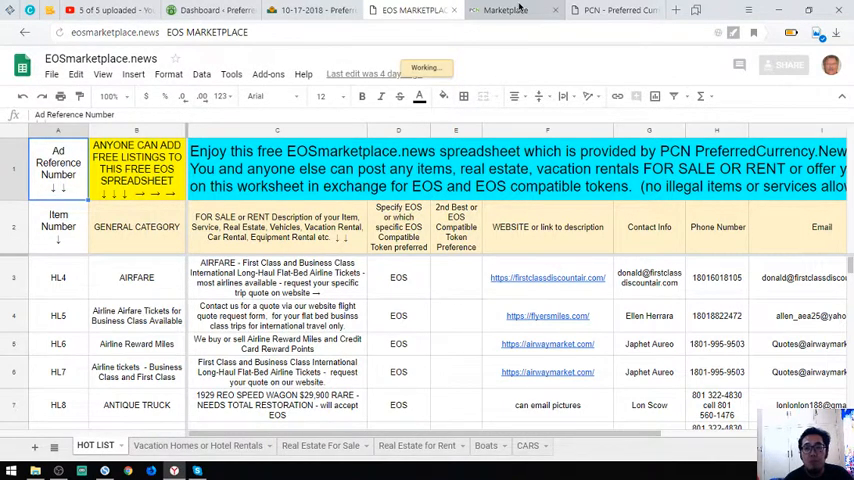
Browse the HOT LIST sheet's truck, boat, car and scooter rows, then switch to the PCN.Today Marketplace tab.
{"action": "scroll", "scroll_direction": "down", "scroll_amount": 3}
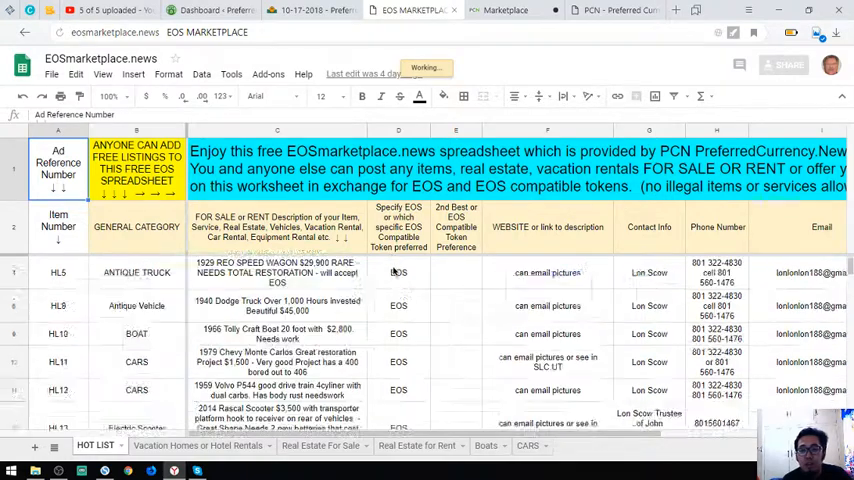
{"action": "scroll", "scroll_direction": "down", "scroll_amount": 3}
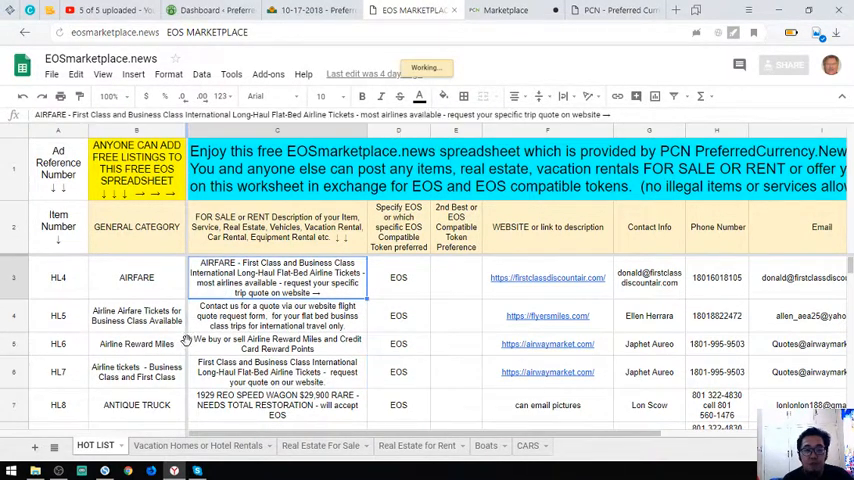
{"action": "scroll", "scroll_direction": "down", "scroll_amount": 3}
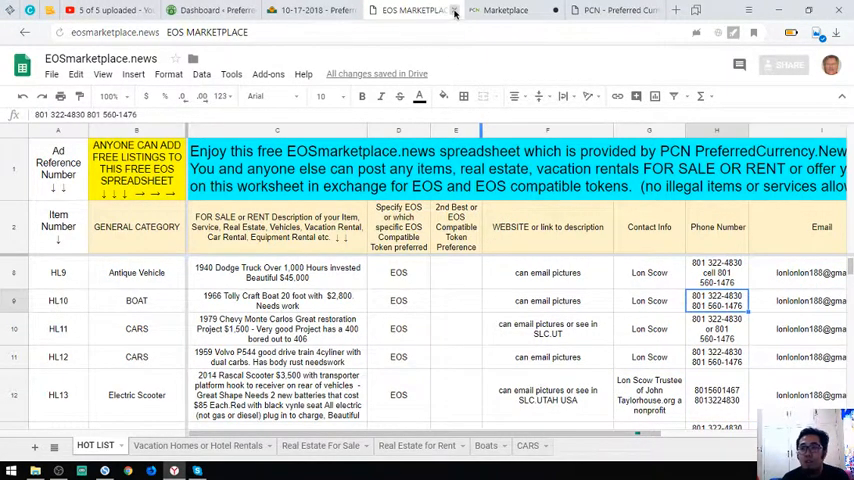
{"action": "left_click", "coordinate": [484, 10]}
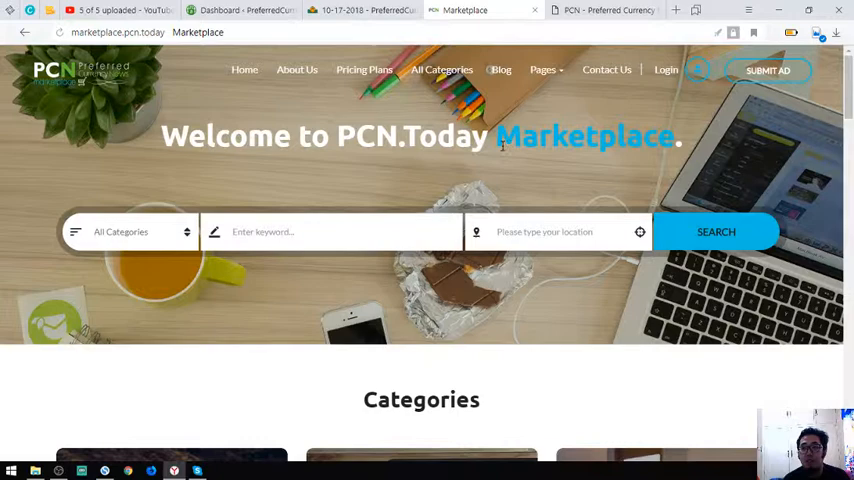
Browse the Marketplace's Automotive, Electronics, Jobs and Restaurants categories, then switch to the PCN.today news tab.
{"action": "scroll", "scroll_direction": "down", "scroll_amount": 3}
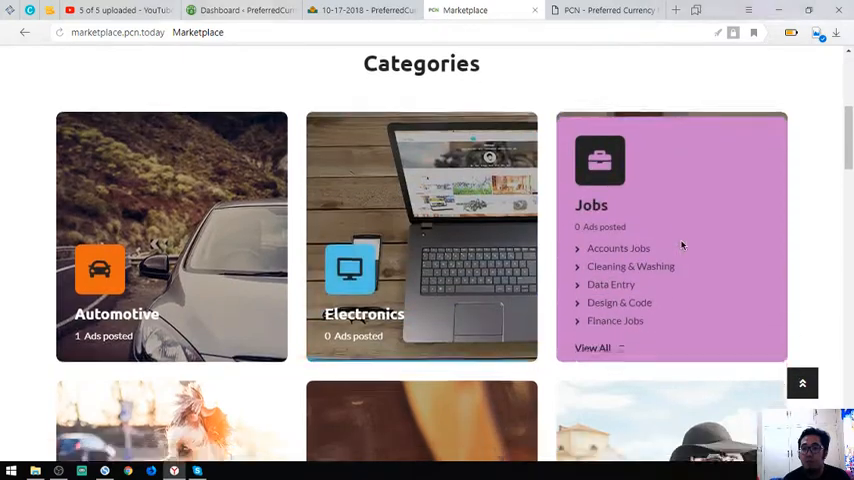
{"action": "scroll", "scroll_direction": "down", "scroll_amount": 3}
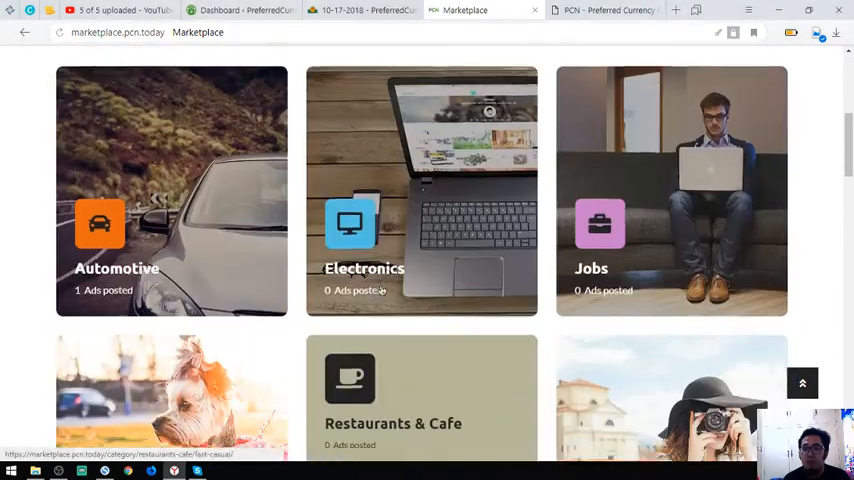
{"action": "scroll", "scroll_direction": "up", "scroll_amount": 3}
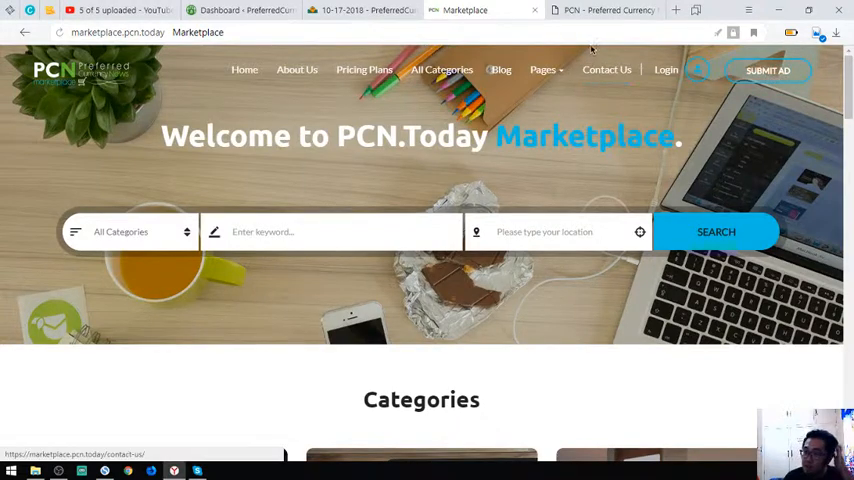
{"action": "mouse_move", "coordinate": [600, 10]}
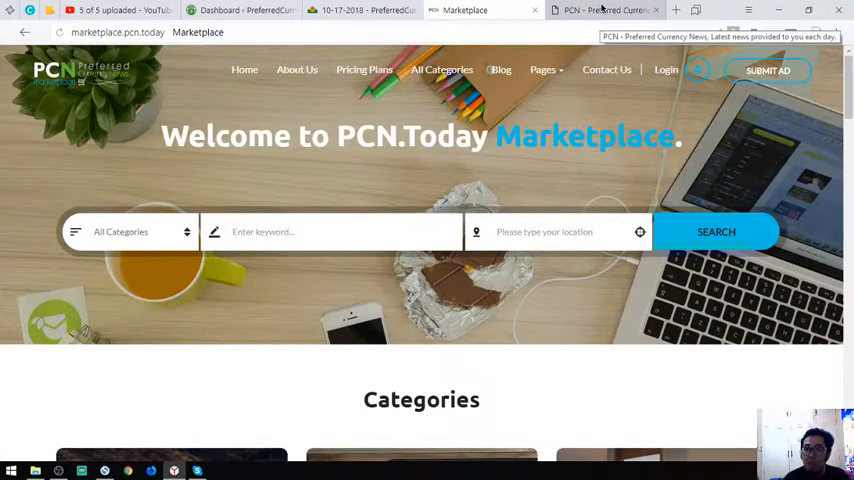
{"action": "left_click", "coordinate": [600, 10]}
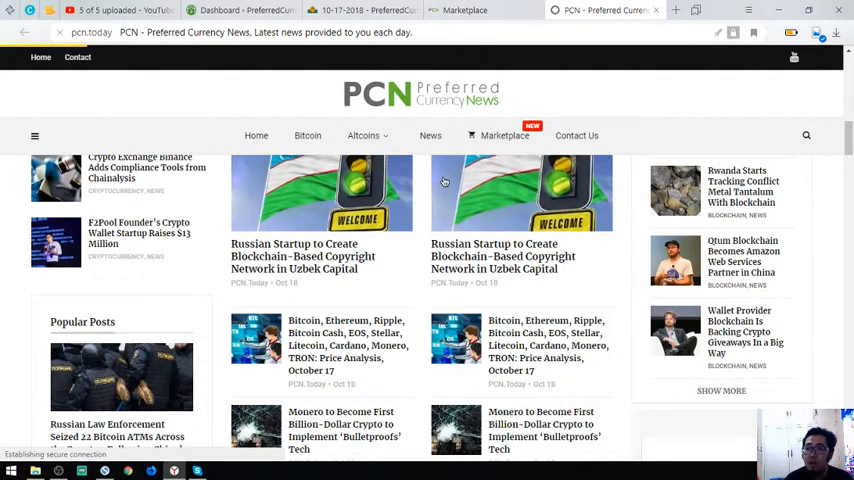
Reload the pcn.today homepage and return to the archived October 18 newsletter tab.
{"action": "left_click", "coordinate": [504, 136]}
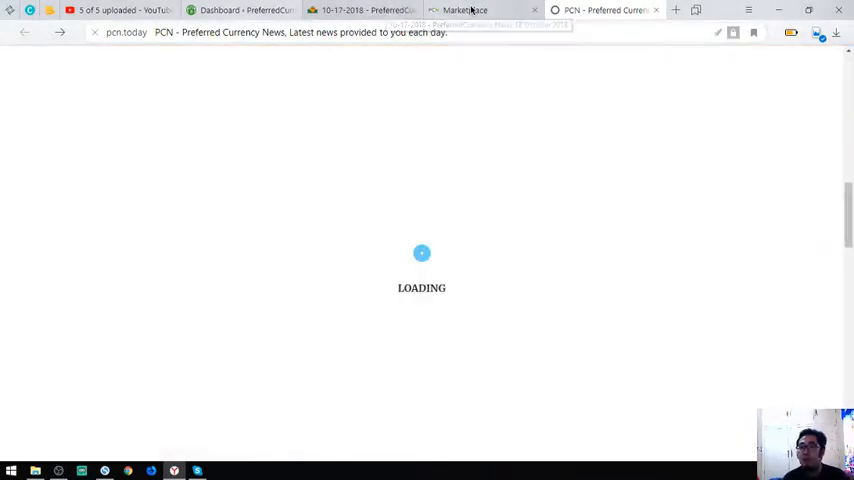
{"action": "left_click", "coordinate": [360, 10]}
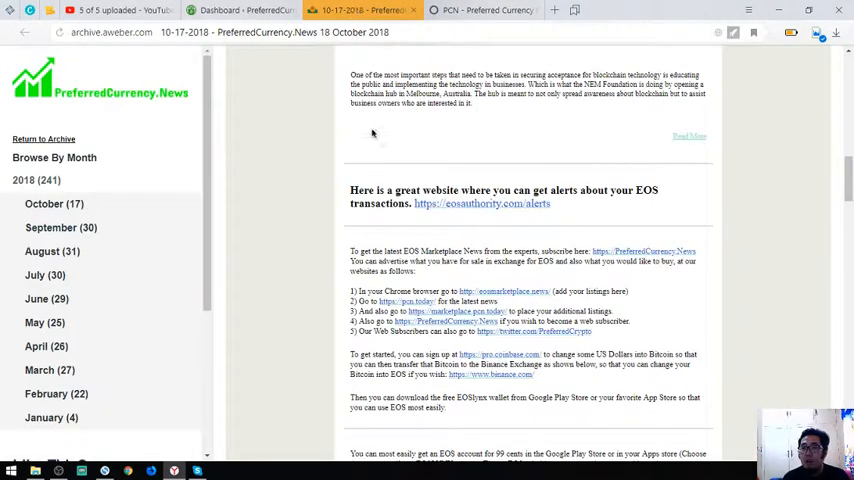
Read down past the EOS wallet and account tips, selecting the wallet name, to the ATTENTION IMPORTANT notice.
{"action": "scroll", "scroll_direction": "down", "scroll_amount": 3}
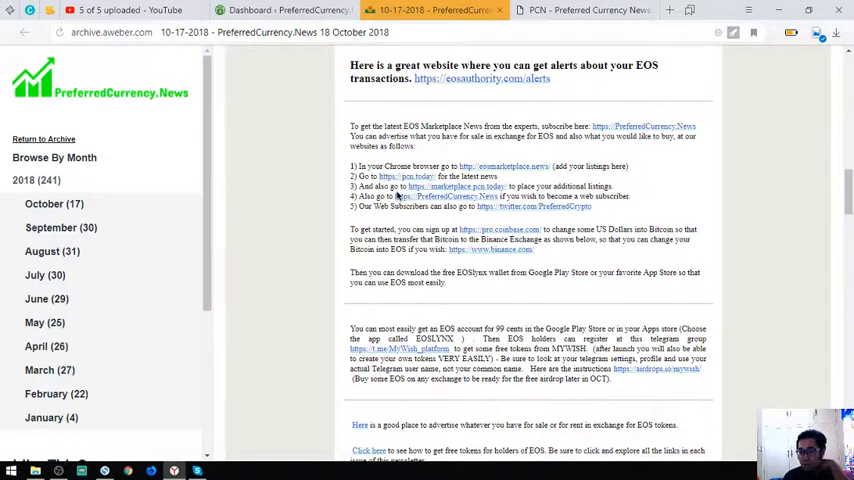
{"action": "mouse_move", "coordinate": [408, 228]}
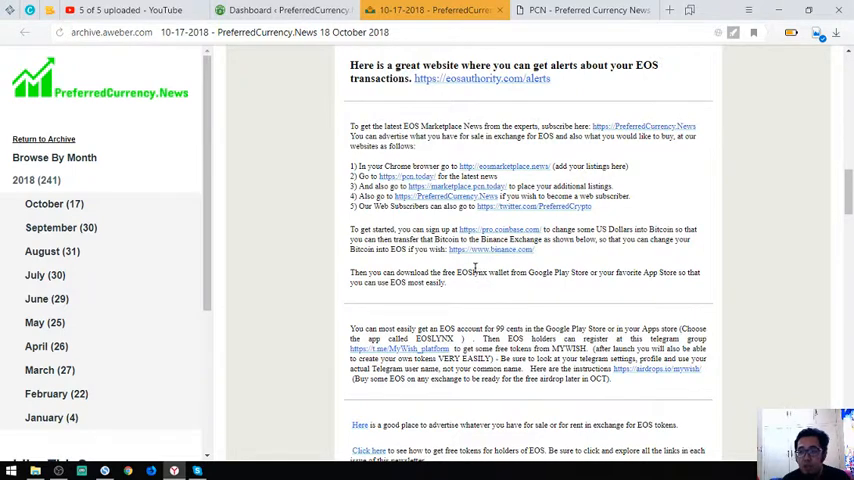
{"action": "mouse_move", "coordinate": [474, 270]}
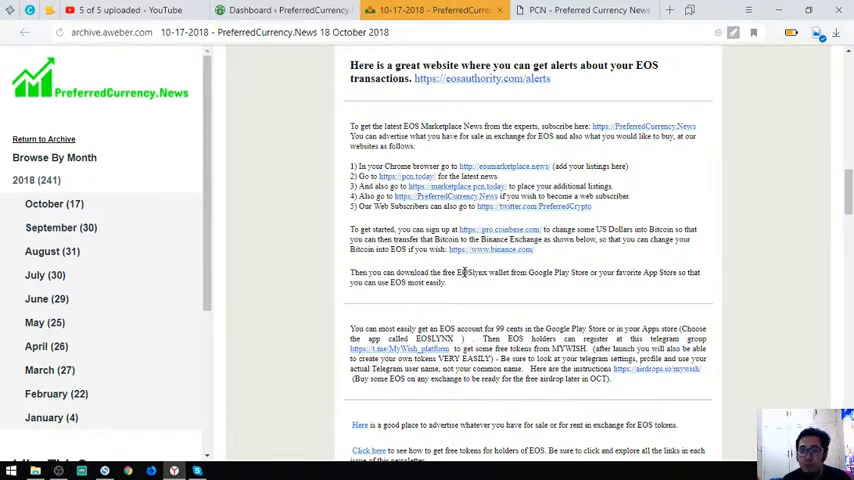
{"action": "double_click", "coordinate": [470, 272]}
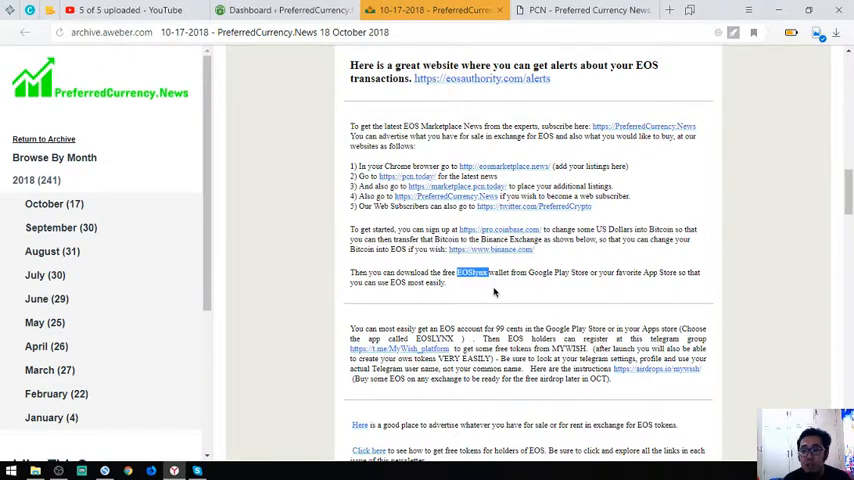
{"action": "scroll", "scroll_direction": "down", "scroll_amount": 3}
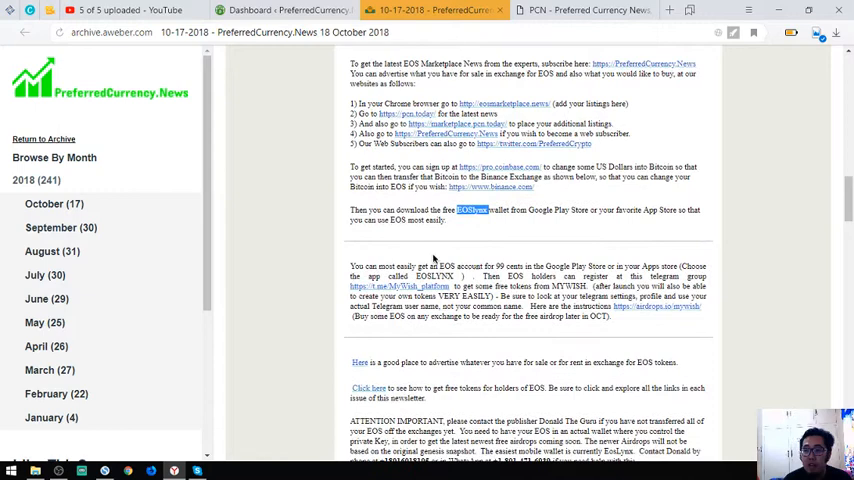
{"action": "scroll", "scroll_direction": "down", "scroll_amount": 3}
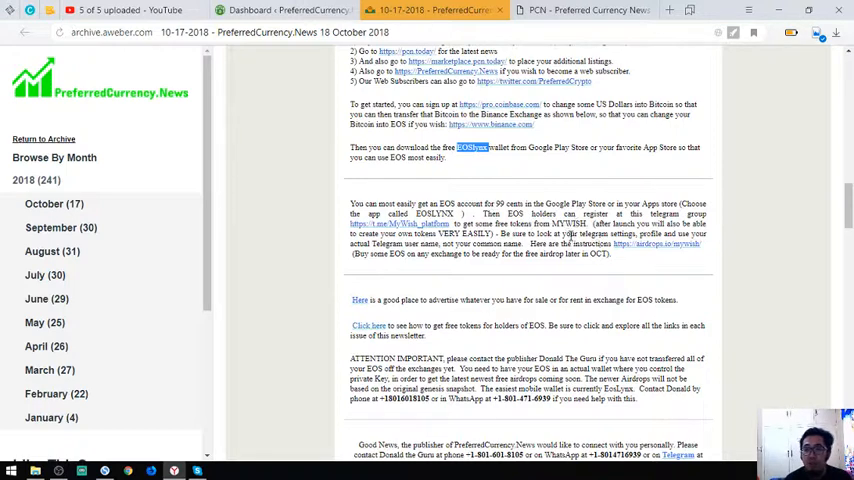
{"action": "double_click", "coordinate": [566, 224]}
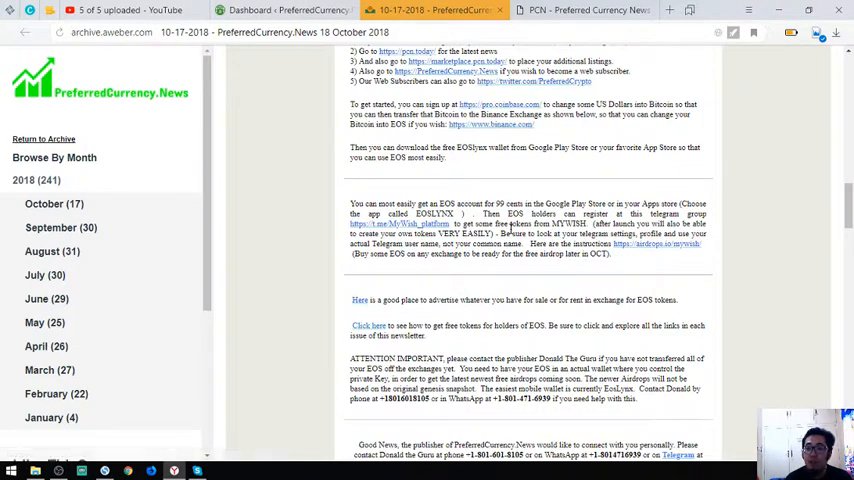
{"action": "scroll", "scroll_direction": "down", "scroll_amount": 3}
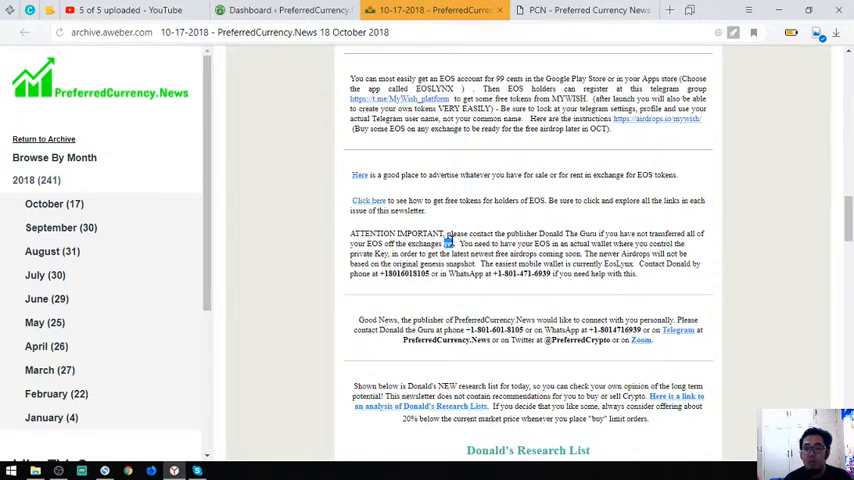
Highlight the warning about leaving EOS on exchanges, then scroll to Donald's Research List of coins.
{"action": "left_click_drag", "start_coordinate": [350, 232], "coordinate": [636, 272]}
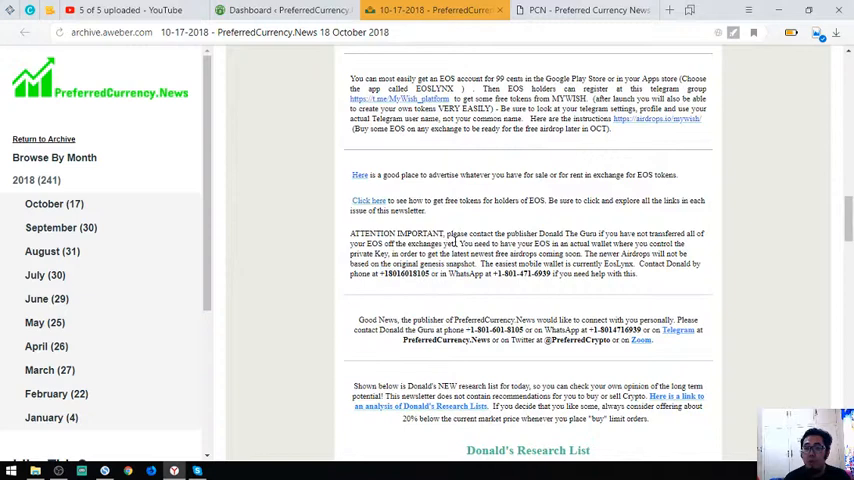
{"action": "left_click_drag", "start_coordinate": [384, 272], "coordinate": [490, 272]}
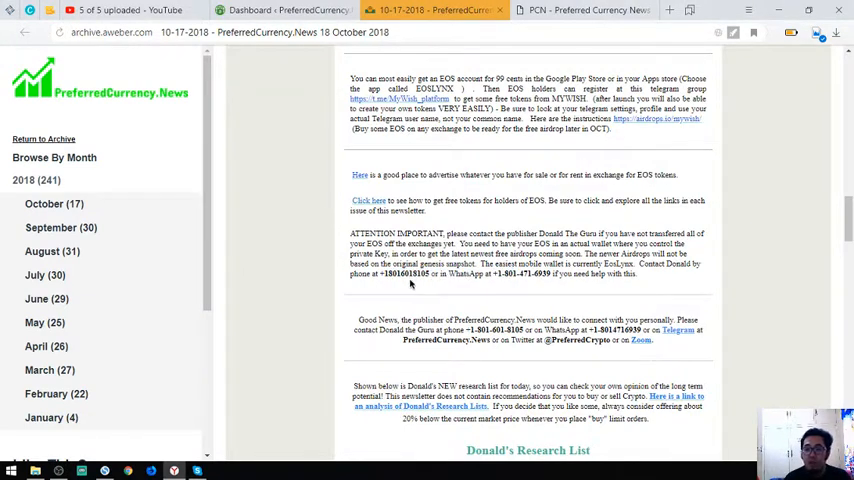
{"action": "mouse_move", "coordinate": [480, 276]}
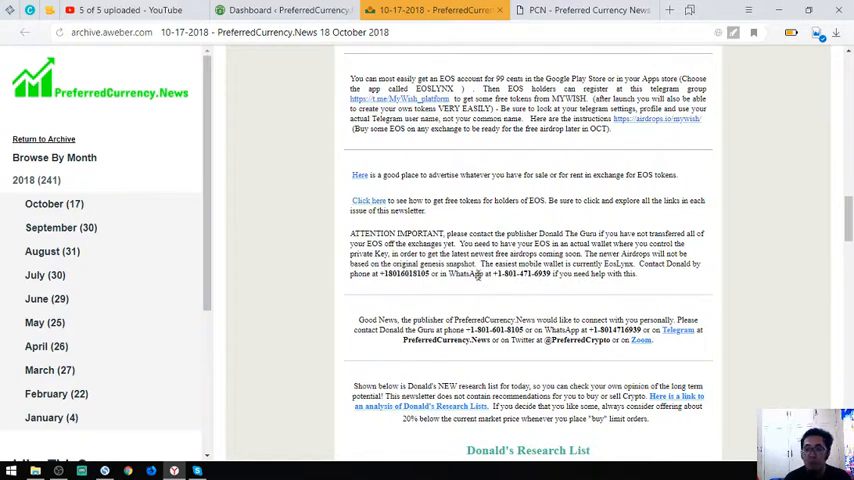
{"action": "scroll", "scroll_direction": "down", "scroll_amount": 3}
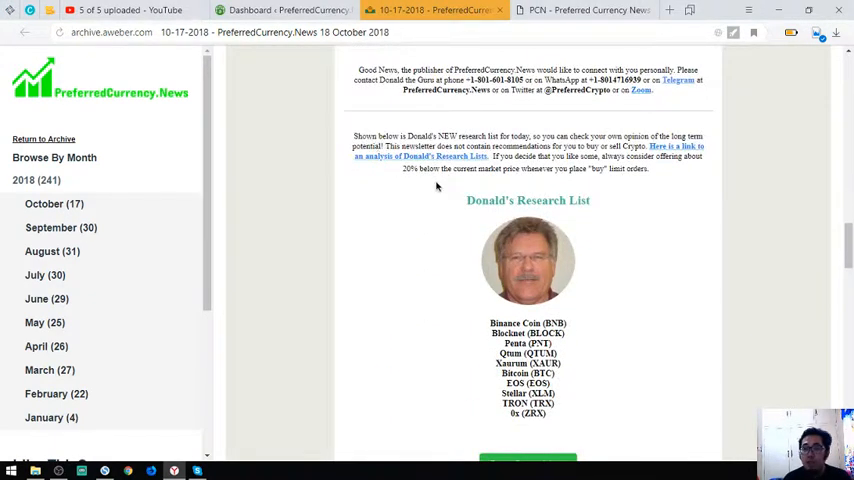
Highlight a coin in the Research List and open the 18 October 2018 research spreadsheet via the Open Spreadsheet button.
{"action": "left_click_drag", "start_coordinate": [488, 322], "coordinate": [544, 412]}
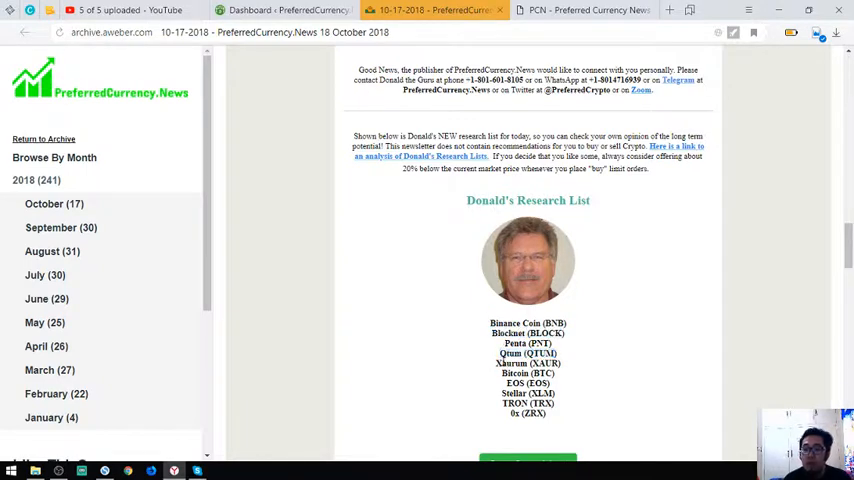
{"action": "double_click", "coordinate": [528, 384]}
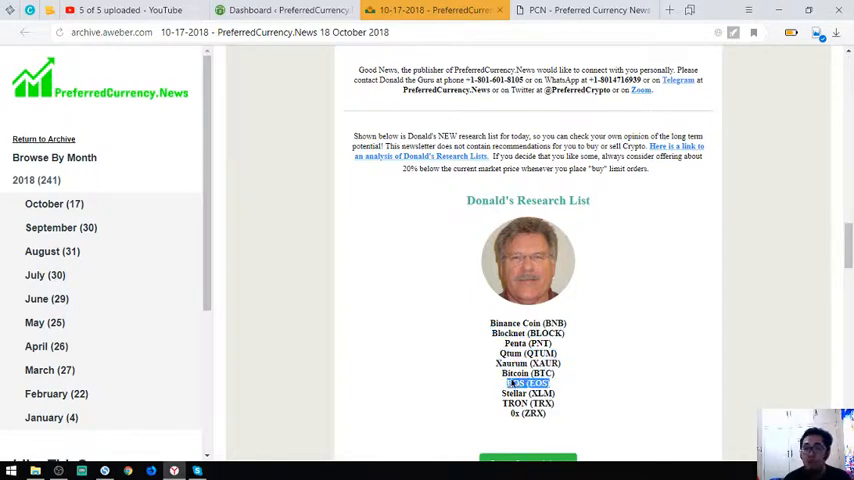
{"action": "scroll", "scroll_direction": "down", "scroll_amount": 3}
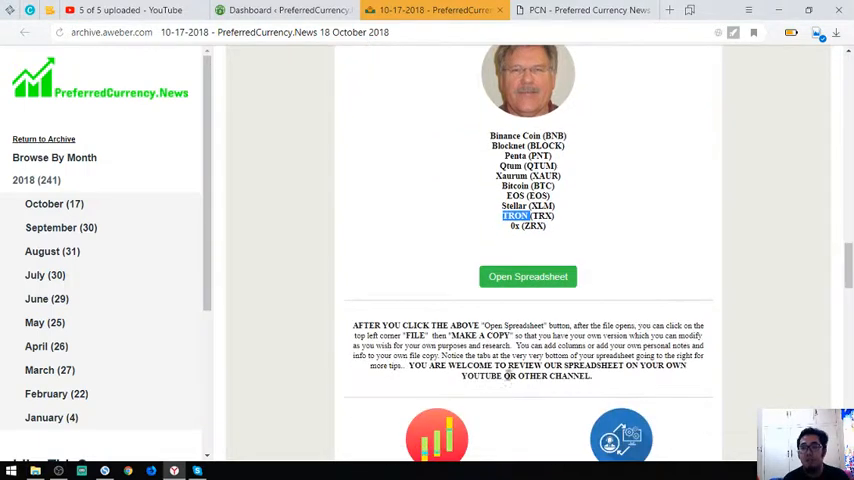
{"action": "scroll", "scroll_direction": "up", "scroll_amount": 3}
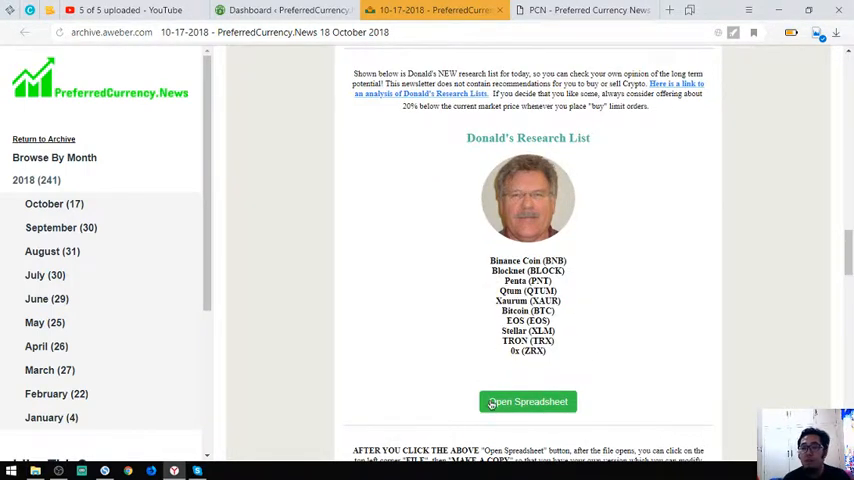
{"action": "left_click", "coordinate": [528, 400]}
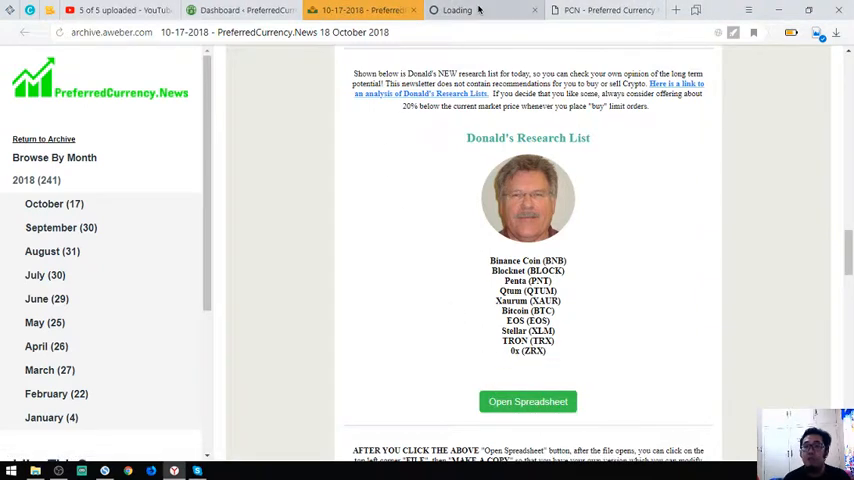
{"action": "left_click", "coordinate": [528, 400]}
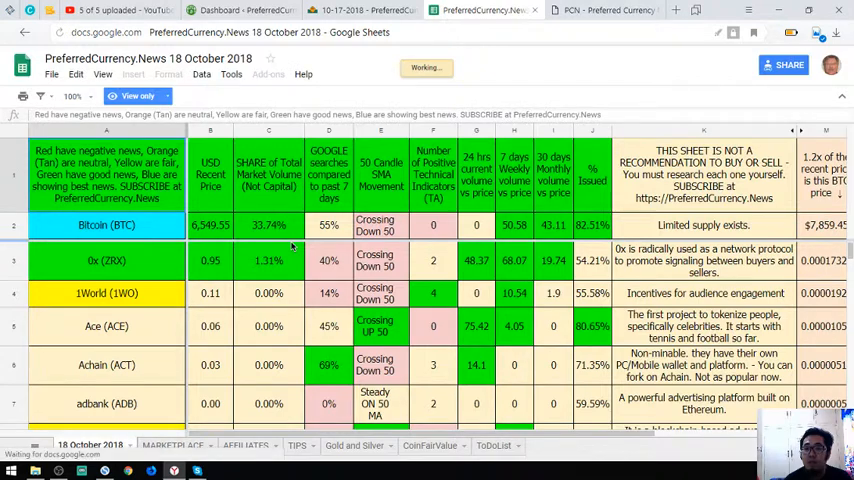
Browse the 18 October 2018 sheet's Aeternity, Aion, Ark and Augur rows, then return to the newsletter.
{"action": "left_click", "coordinate": [328, 260]}
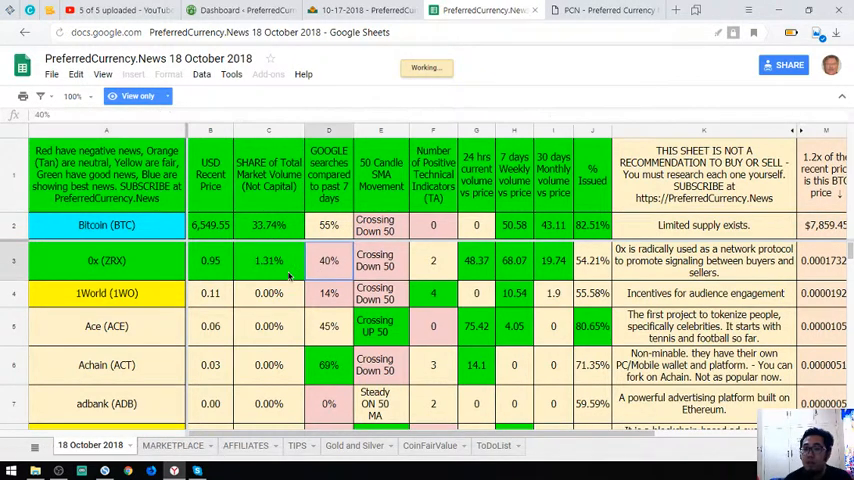
{"action": "scroll", "scroll_direction": "down", "scroll_amount": 3}
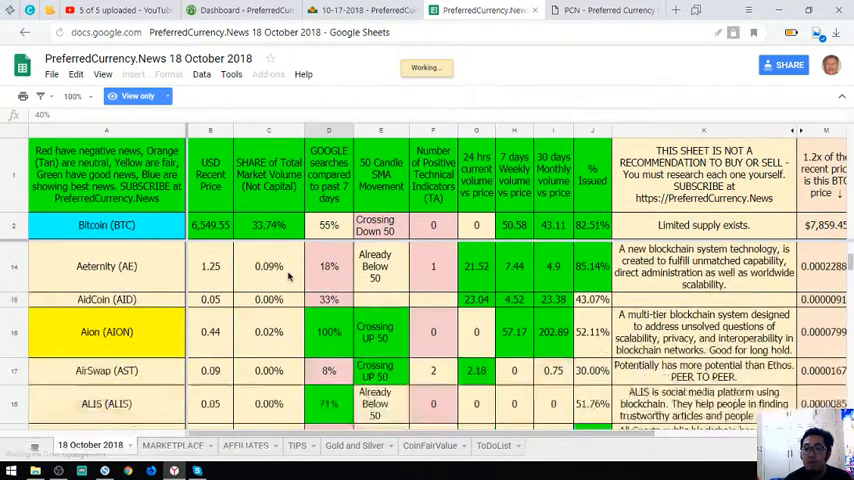
{"action": "scroll", "scroll_direction": "down", "scroll_amount": 3}
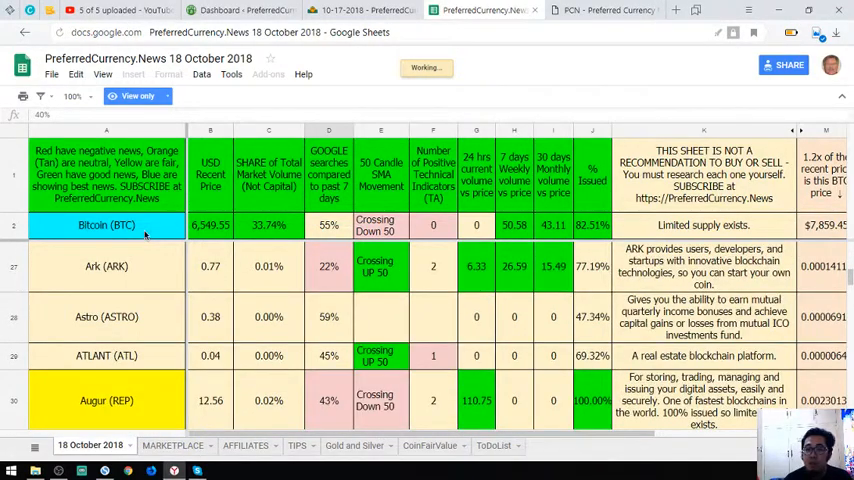
{"action": "left_click", "coordinate": [106, 224]}
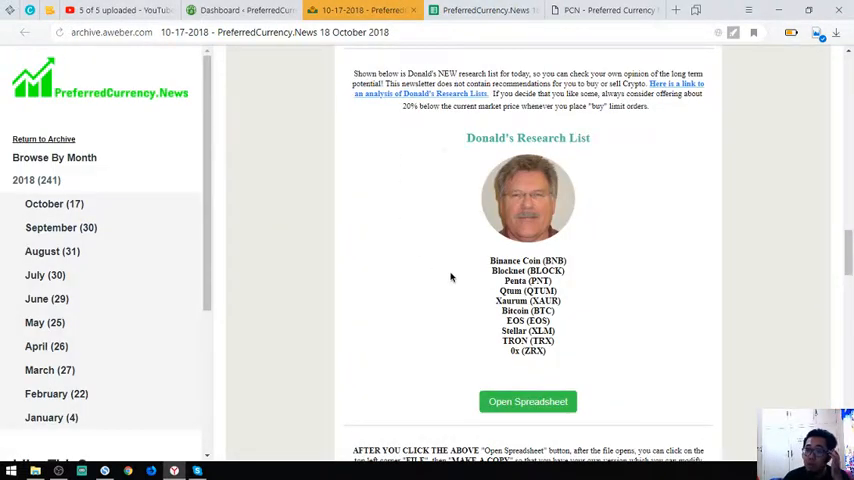
Read down past the Open Spreadsheet button to the spreadsheet-copy note and High Volume Change section.
{"action": "scroll", "scroll_direction": "down", "scroll_amount": 3}
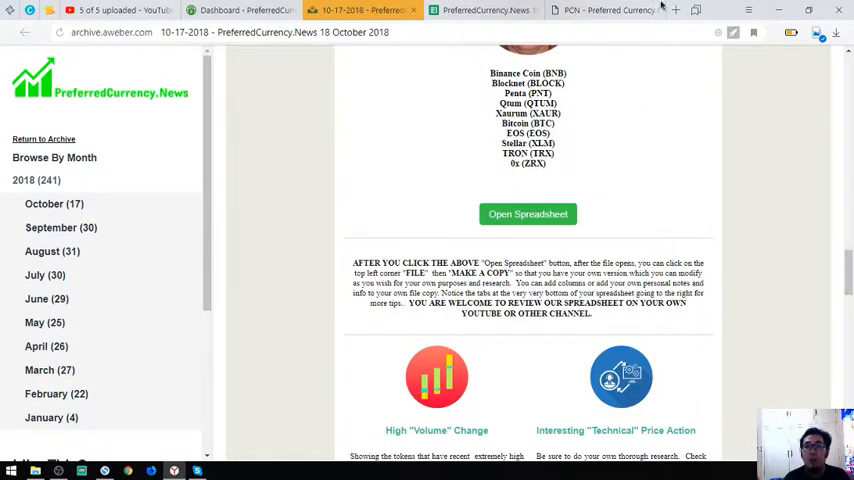
Browse the research sheet's BitBay, Cardano, DigiByte and Electrify Asia rows, then return to the newsletter.
{"action": "left_click", "coordinate": [528, 214]}
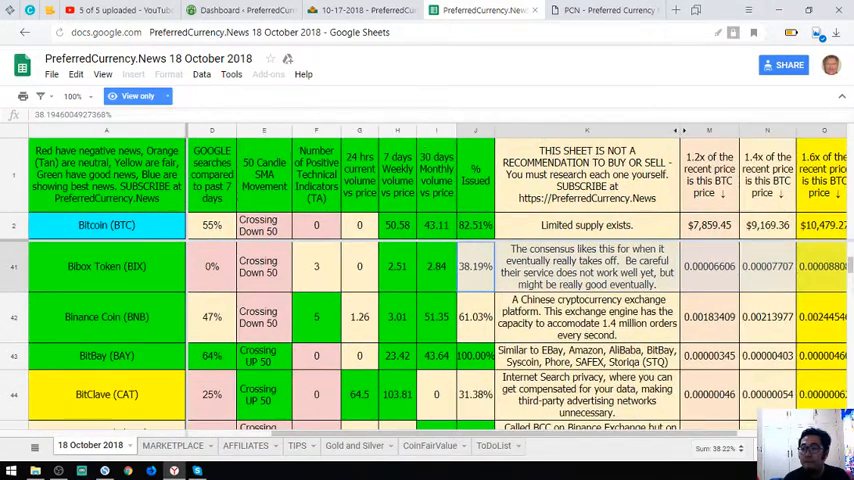
{"action": "scroll", "scroll_direction": "right", "scroll_amount": 3}
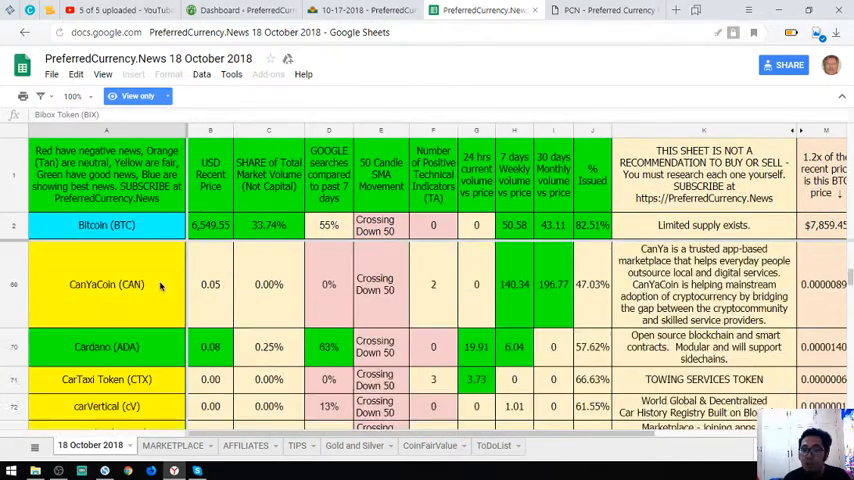
{"action": "scroll", "scroll_direction": "down", "scroll_amount": 3}
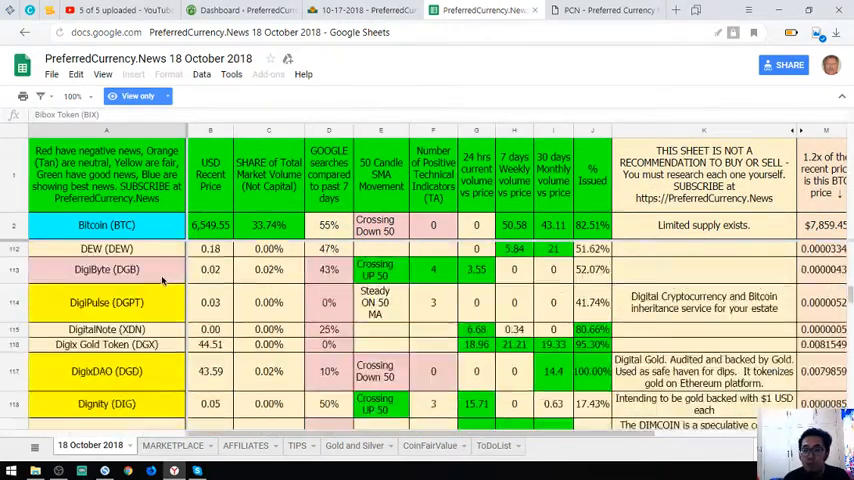
{"action": "scroll", "scroll_direction": "down", "scroll_amount": 3}
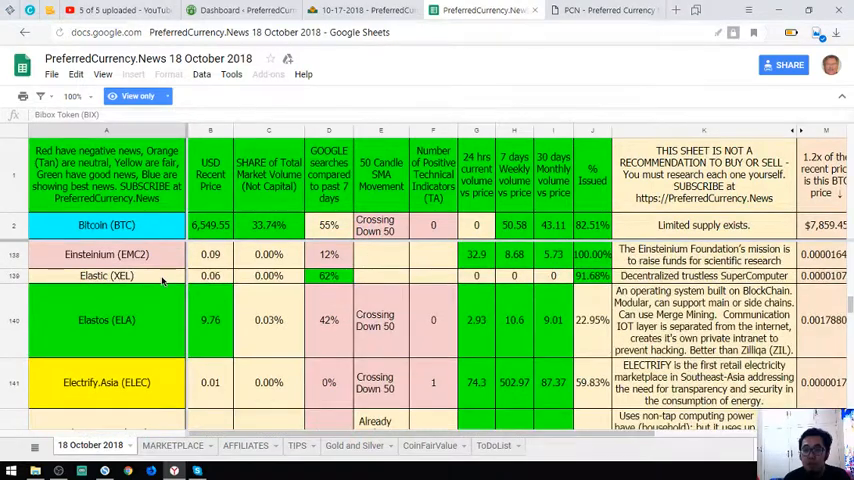
{"action": "left_click", "coordinate": [106, 276]}
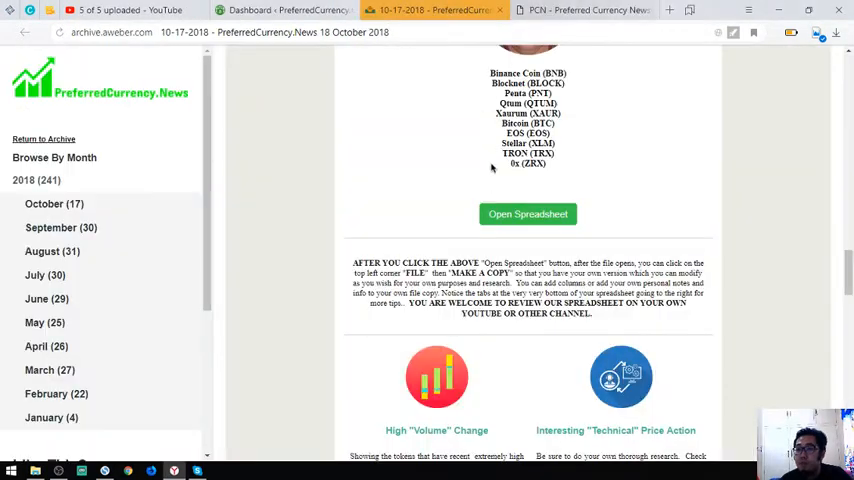
Read the coin category lists down to Become an Affiliate and follow the START A BLOG AS OUR AFFILIATE link.
{"action": "scroll", "scroll_direction": "down", "scroll_amount": 3}
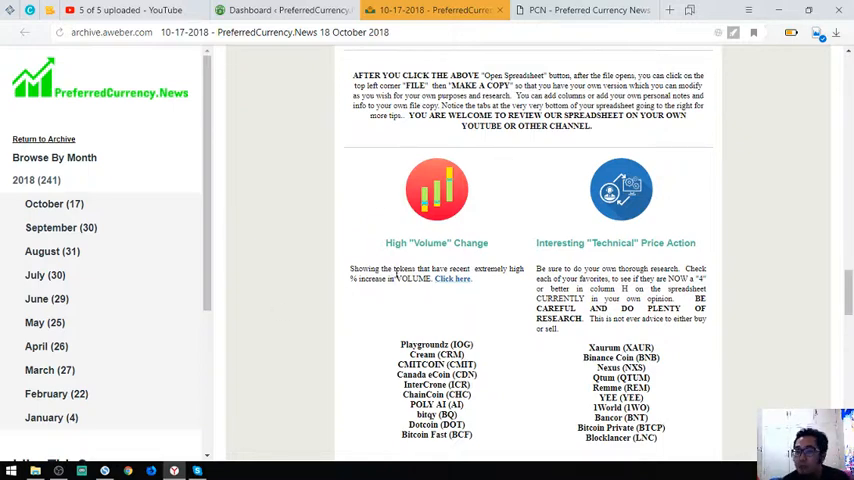
{"action": "scroll", "scroll_direction": "down", "scroll_amount": 3}
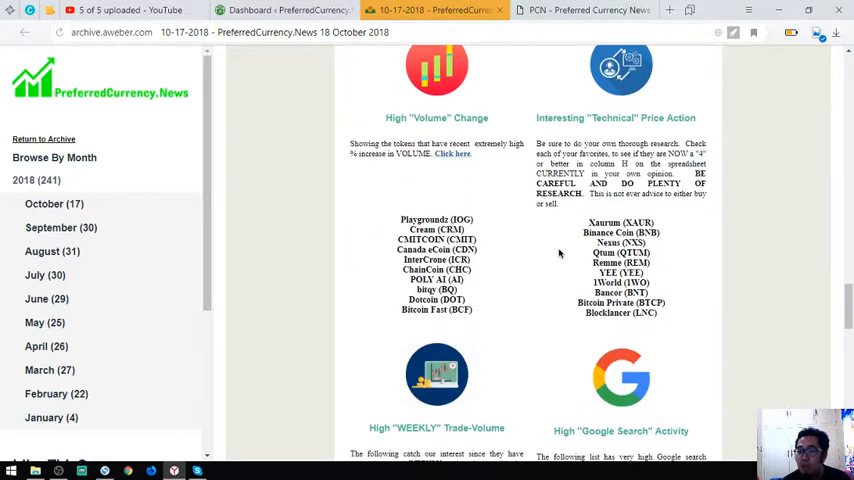
{"action": "scroll", "scroll_direction": "down", "scroll_amount": 3}
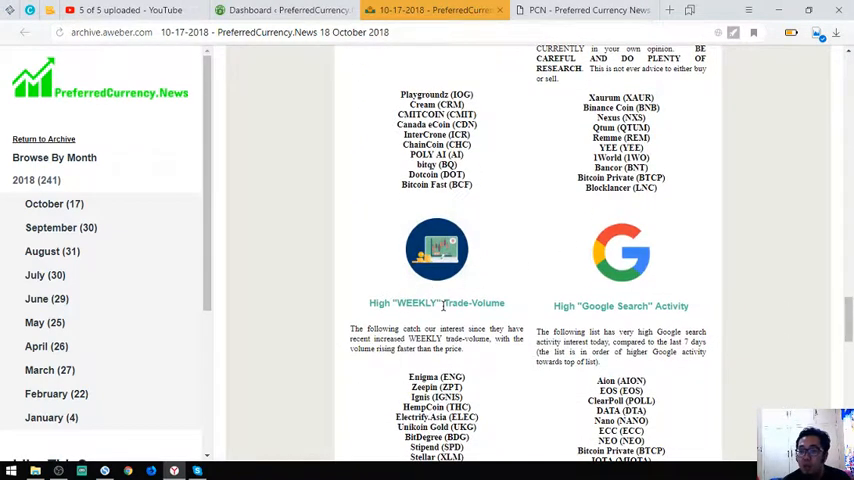
{"action": "scroll", "scroll_direction": "down", "scroll_amount": 3}
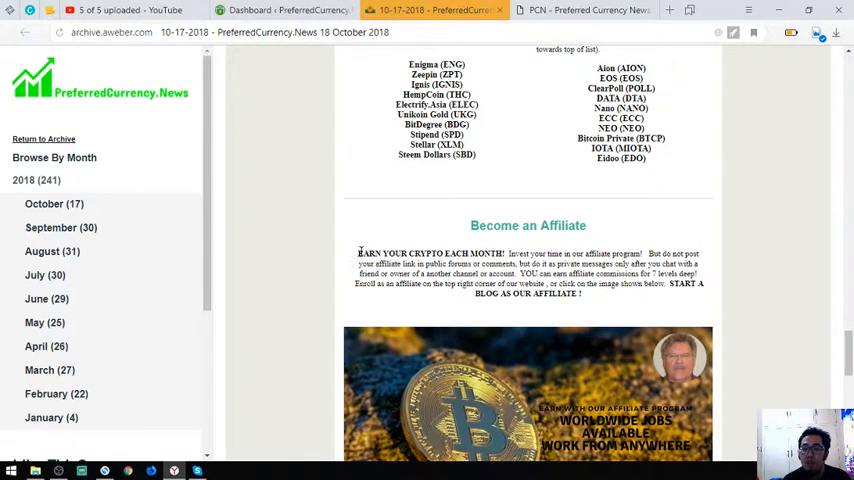
{"action": "left_click_drag", "start_coordinate": [356, 252], "coordinate": [570, 292]}
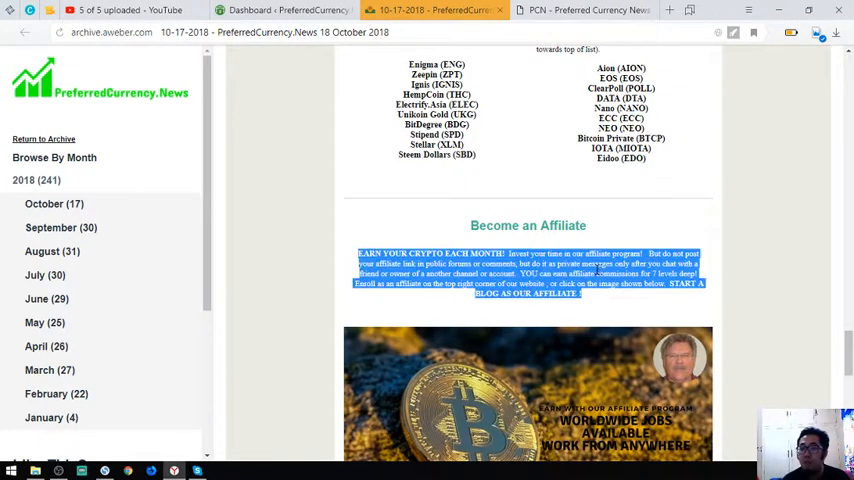
{"action": "left_click", "coordinate": [284, 10]}
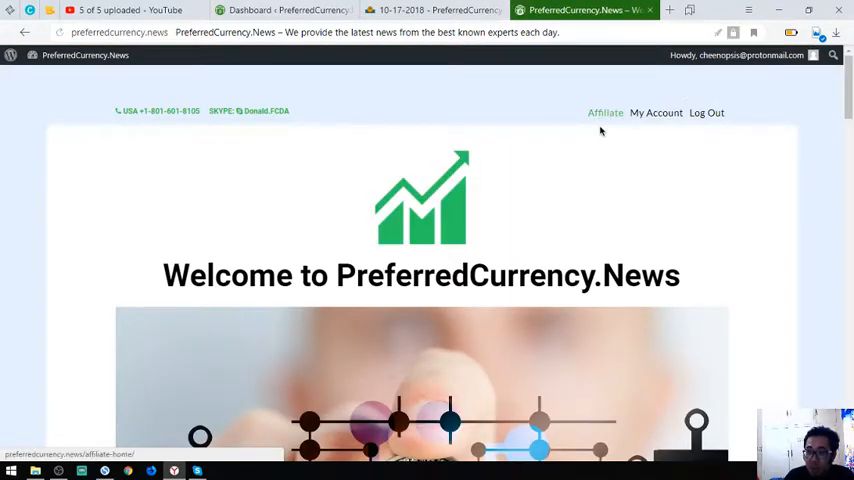
Go to the site's Affiliate page from the welcome page header.
{"action": "left_click", "coordinate": [432, 10]}
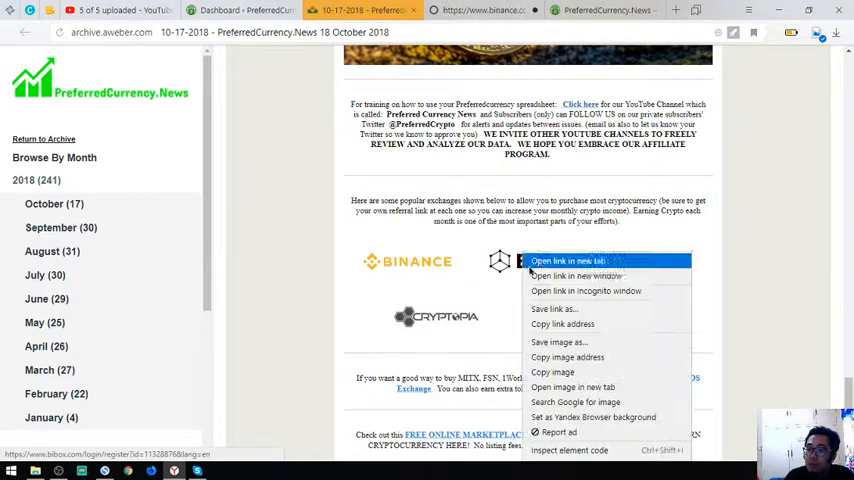
Open the Bibox and Cryptopia exchange links in new tabs, then bring up the PreferredCurrency.News homepage.
{"action": "left_click", "coordinate": [568, 260]}
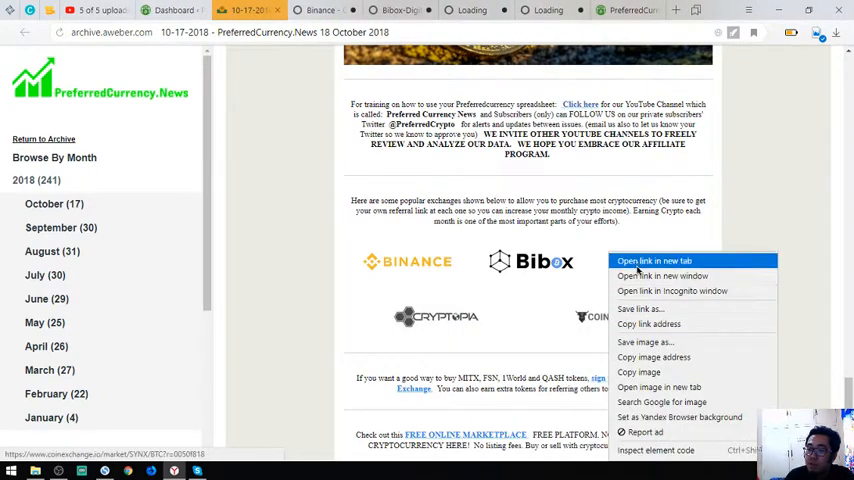
{"action": "left_click", "coordinate": [652, 260]}
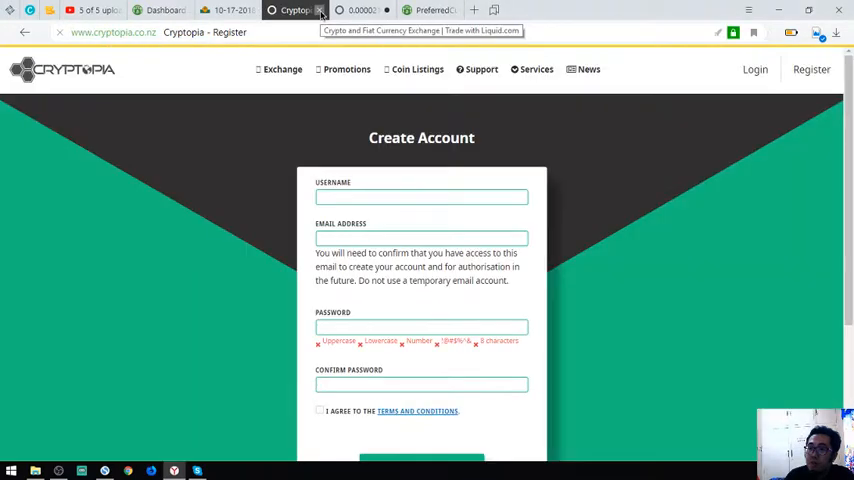
{"action": "left_click", "coordinate": [296, 10]}
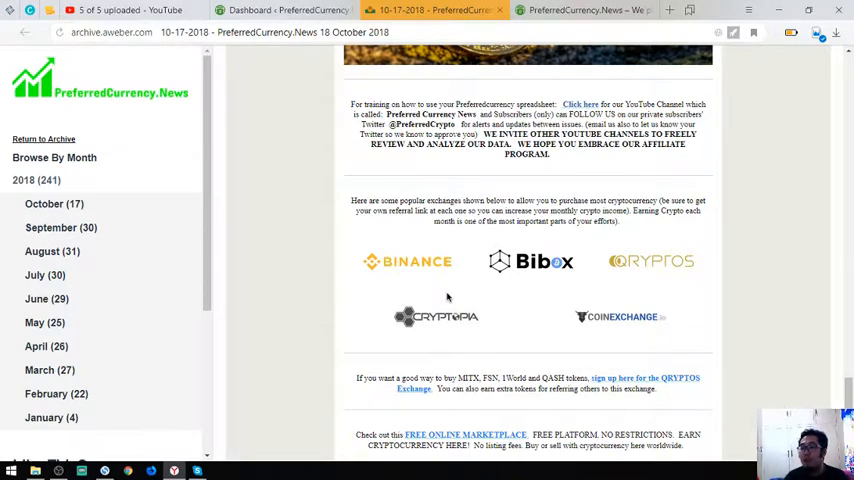
{"action": "scroll", "scroll_direction": "down", "scroll_amount": 3}
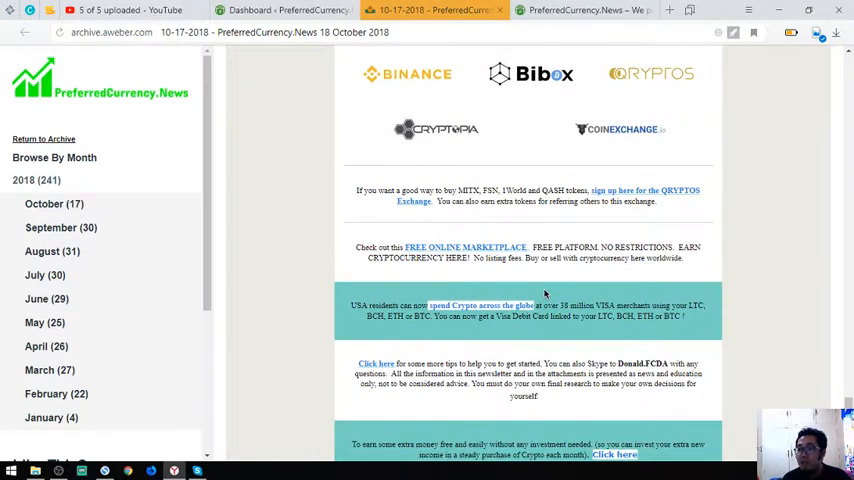
{"action": "scroll", "scroll_direction": "down", "scroll_amount": 3}
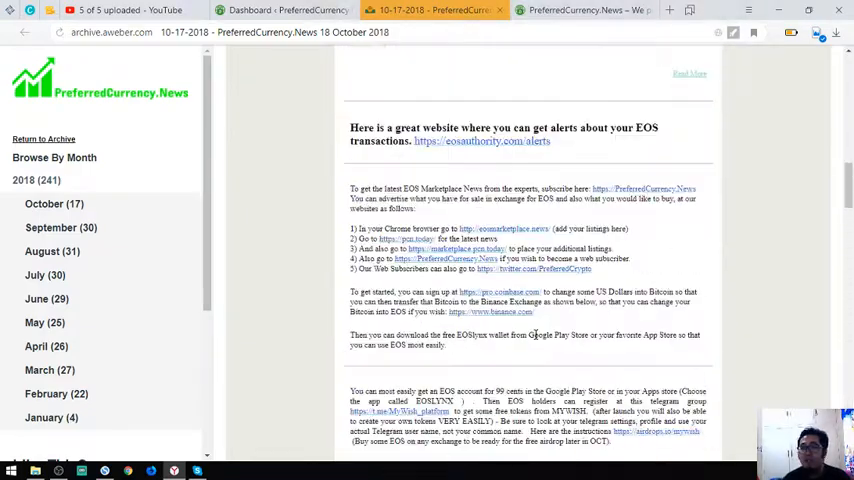
{"action": "left_click", "coordinate": [580, 10]}
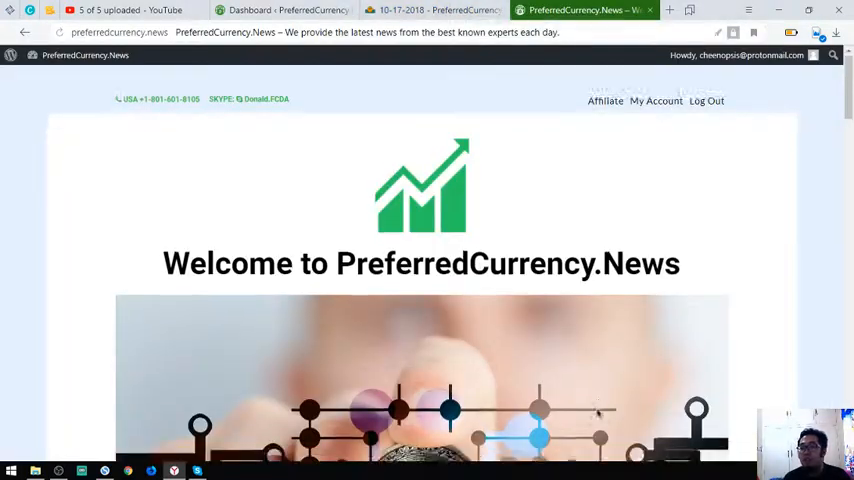
Review the homepage's PayPal/Coinbase and video sections, glance at the WordPress dashboard, then bring up EOSMarket.biz.
{"action": "scroll", "scroll_direction": "down", "scroll_amount": 3}
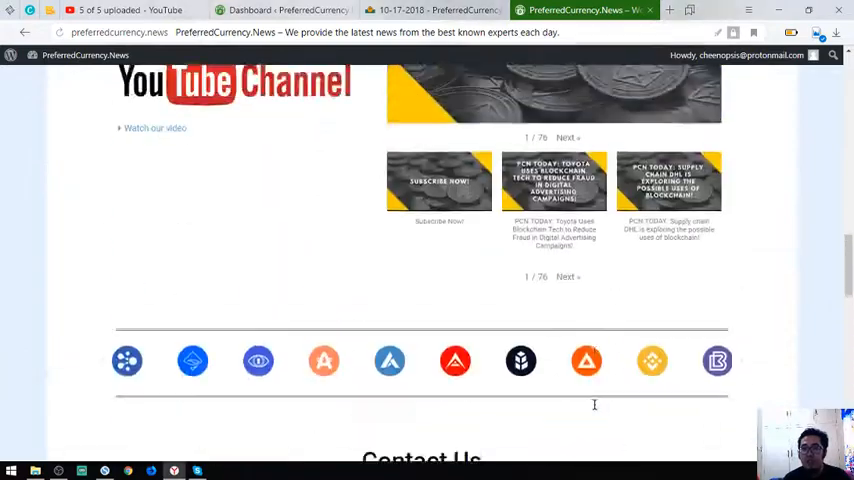
{"action": "scroll", "scroll_direction": "up", "scroll_amount": 3}
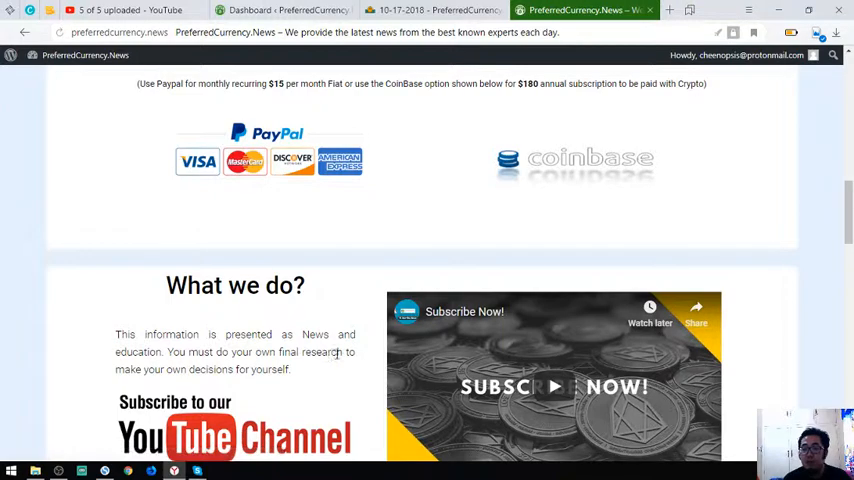
{"action": "mouse_move", "coordinate": [312, 368]}
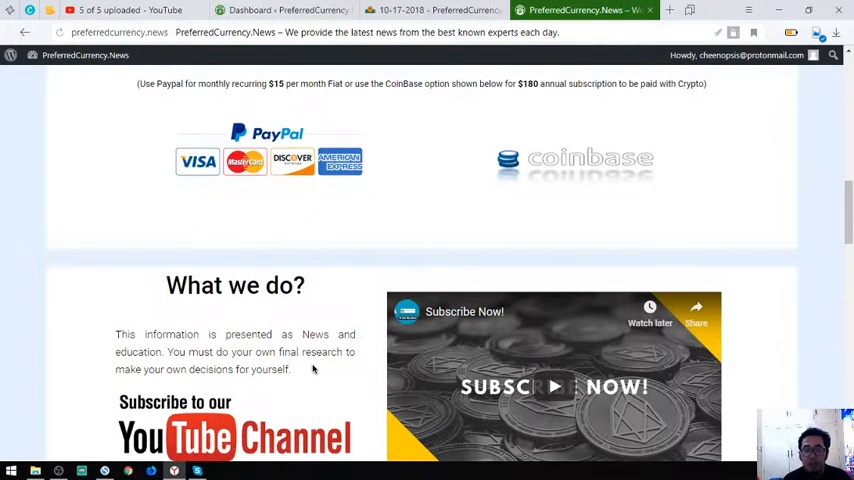
{"action": "left_click", "coordinate": [284, 10]}
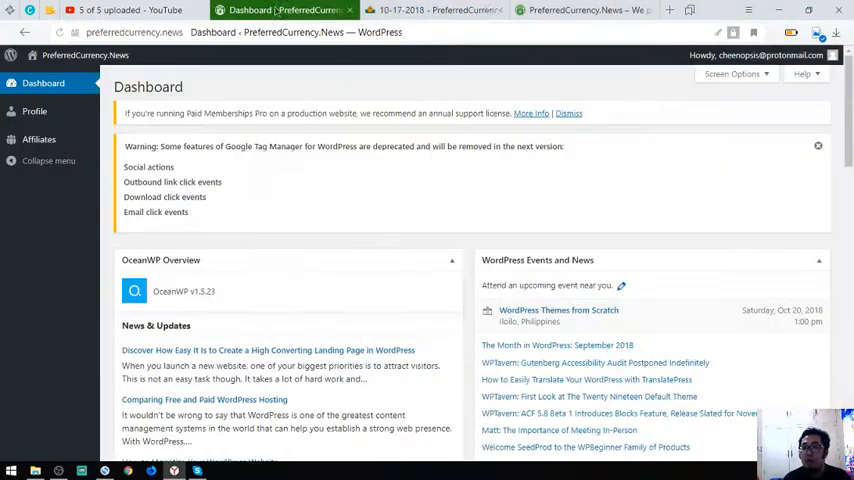
{"action": "left_click", "coordinate": [584, 10]}
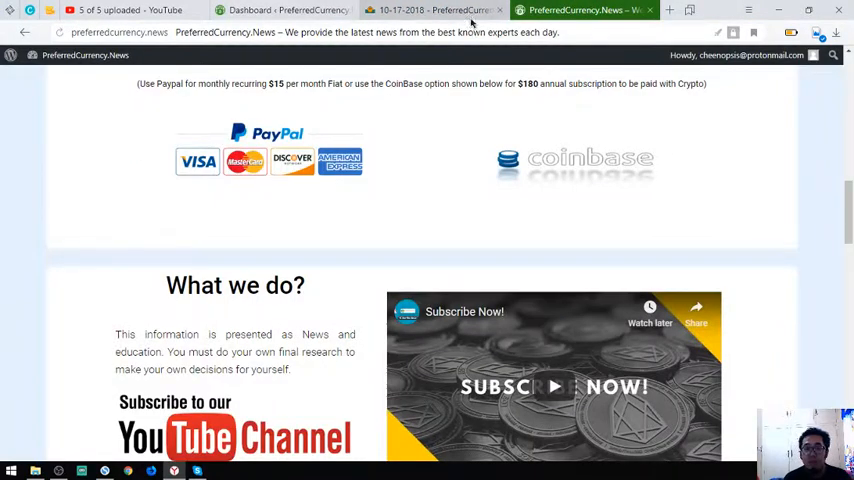
{"action": "left_click", "coordinate": [430, 10]}
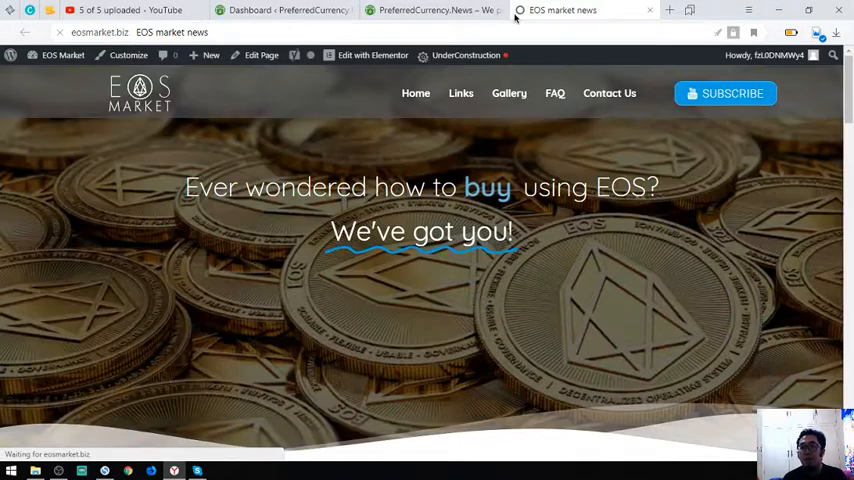
Look over the partner sites list, check where the PreferredCurrency.News link leads, and reach the video slideshow.
{"action": "scroll", "scroll_direction": "down", "scroll_amount": 3}
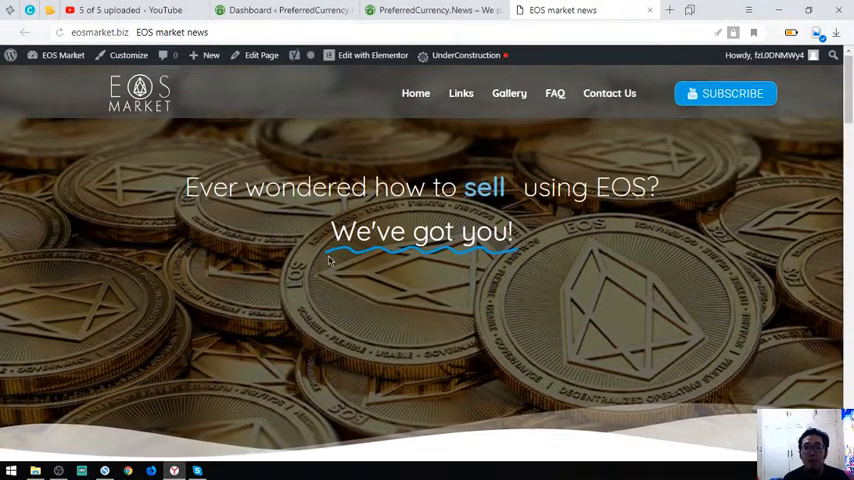
{"action": "scroll", "scroll_direction": "down", "scroll_amount": 3}
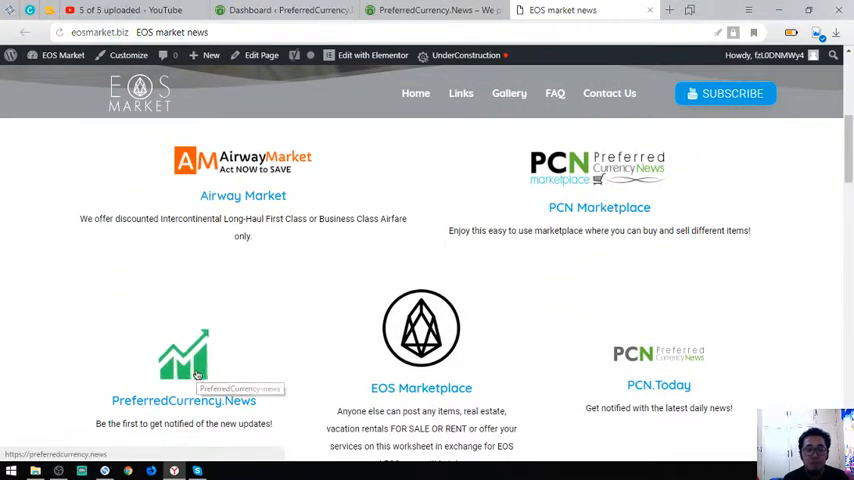
{"action": "left_click", "coordinate": [280, 10]}
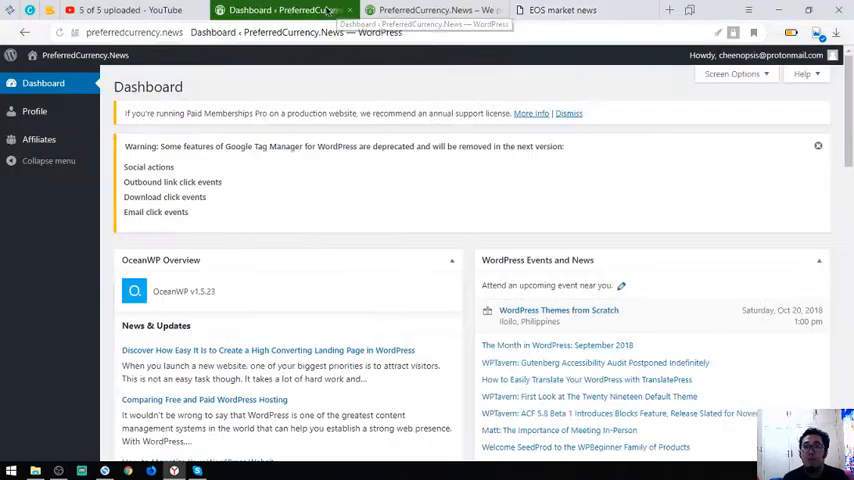
{"action": "left_click", "coordinate": [432, 10]}
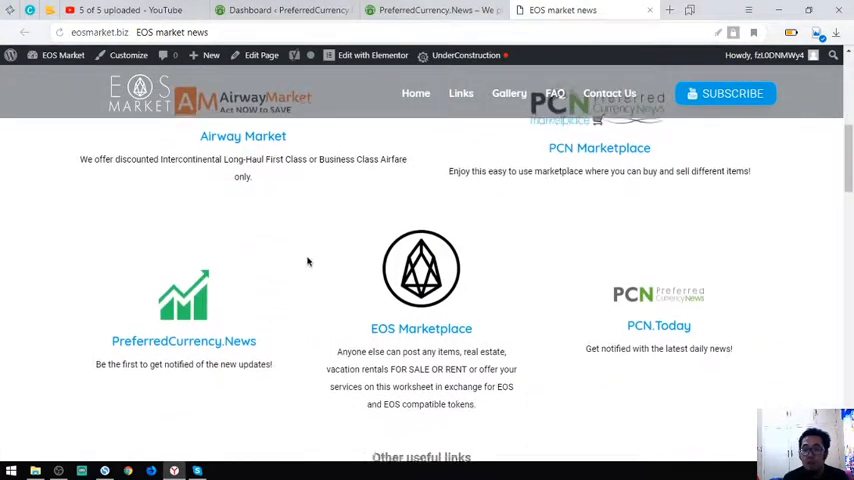
{"action": "scroll", "scroll_direction": "down", "scroll_amount": 3}
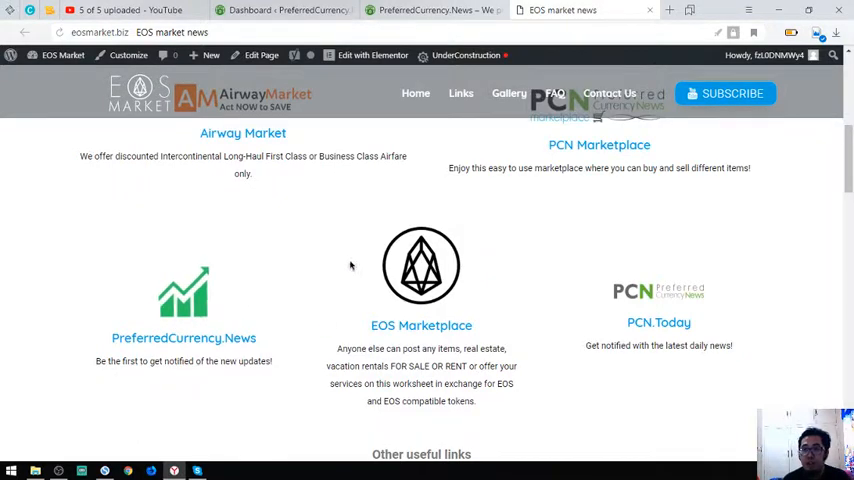
{"action": "scroll", "scroll_direction": "down", "scroll_amount": 3}
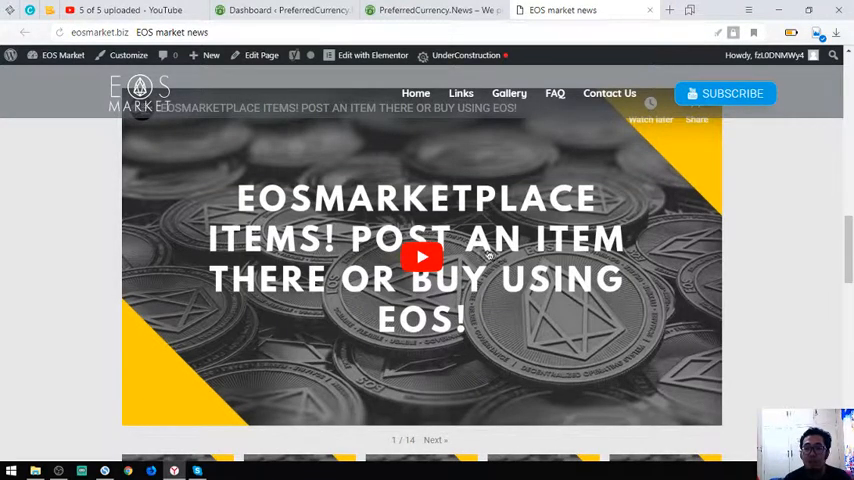
Scroll past the video gallery and FAQ to the Contact Us section with its message form.
{"action": "scroll", "scroll_direction": "down", "scroll_amount": 3}
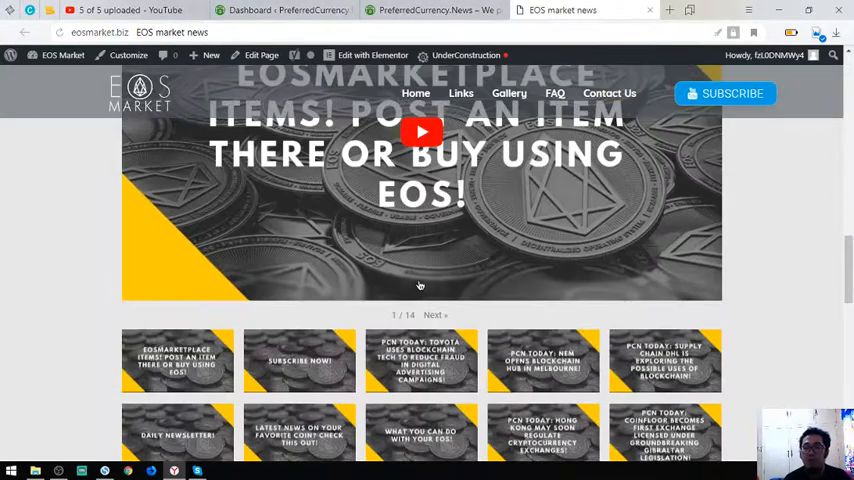
{"action": "scroll", "scroll_direction": "down", "scroll_amount": 3}
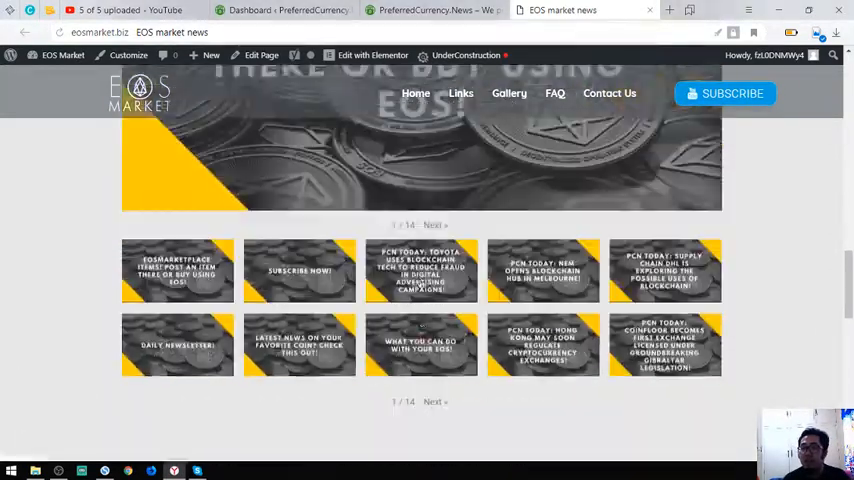
{"action": "left_click", "coordinate": [554, 92]}
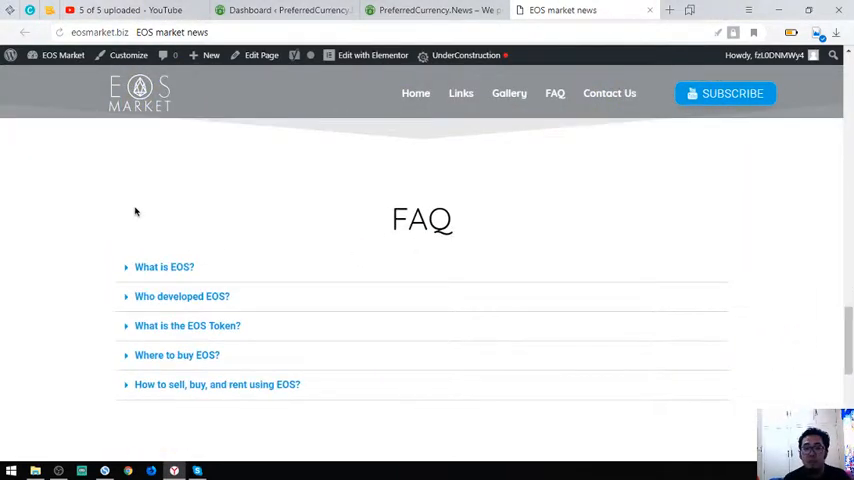
{"action": "scroll", "scroll_direction": "down", "scroll_amount": 3}
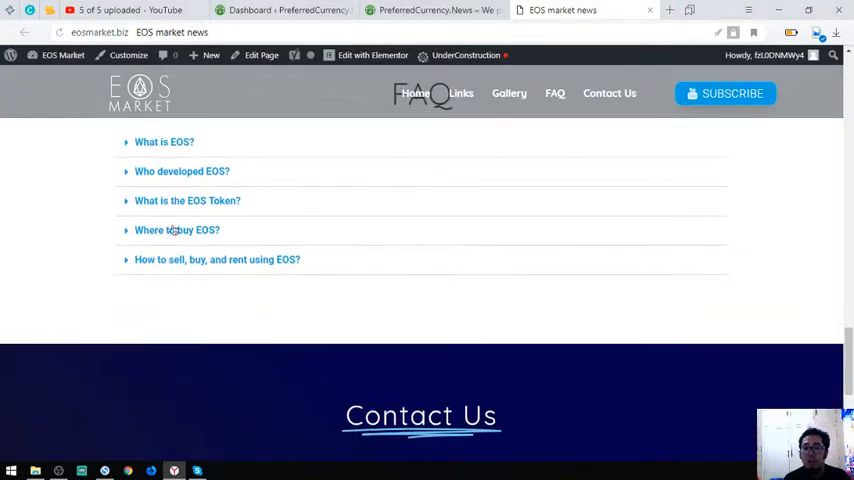
{"action": "scroll", "scroll_direction": "down", "scroll_amount": 3}
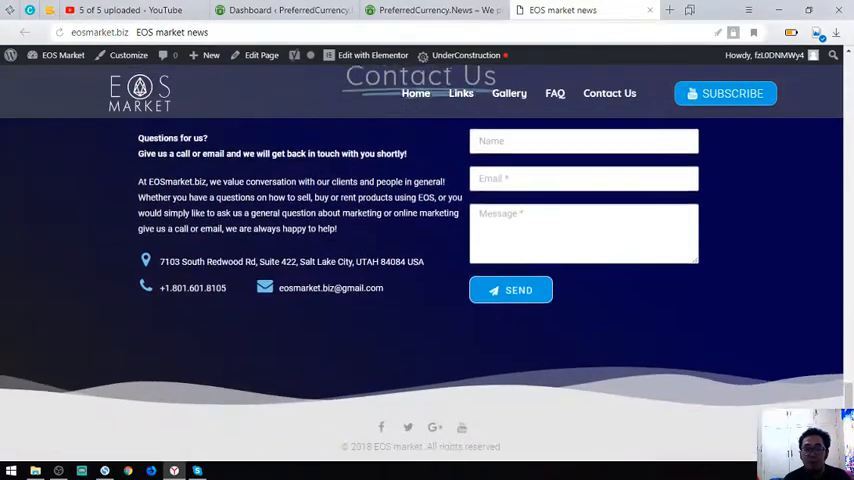
{"action": "scroll", "scroll_direction": "down", "scroll_amount": 3}
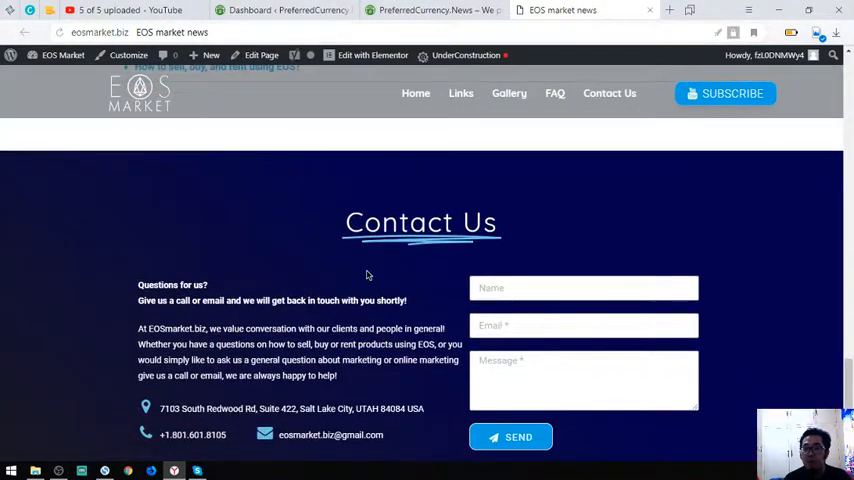